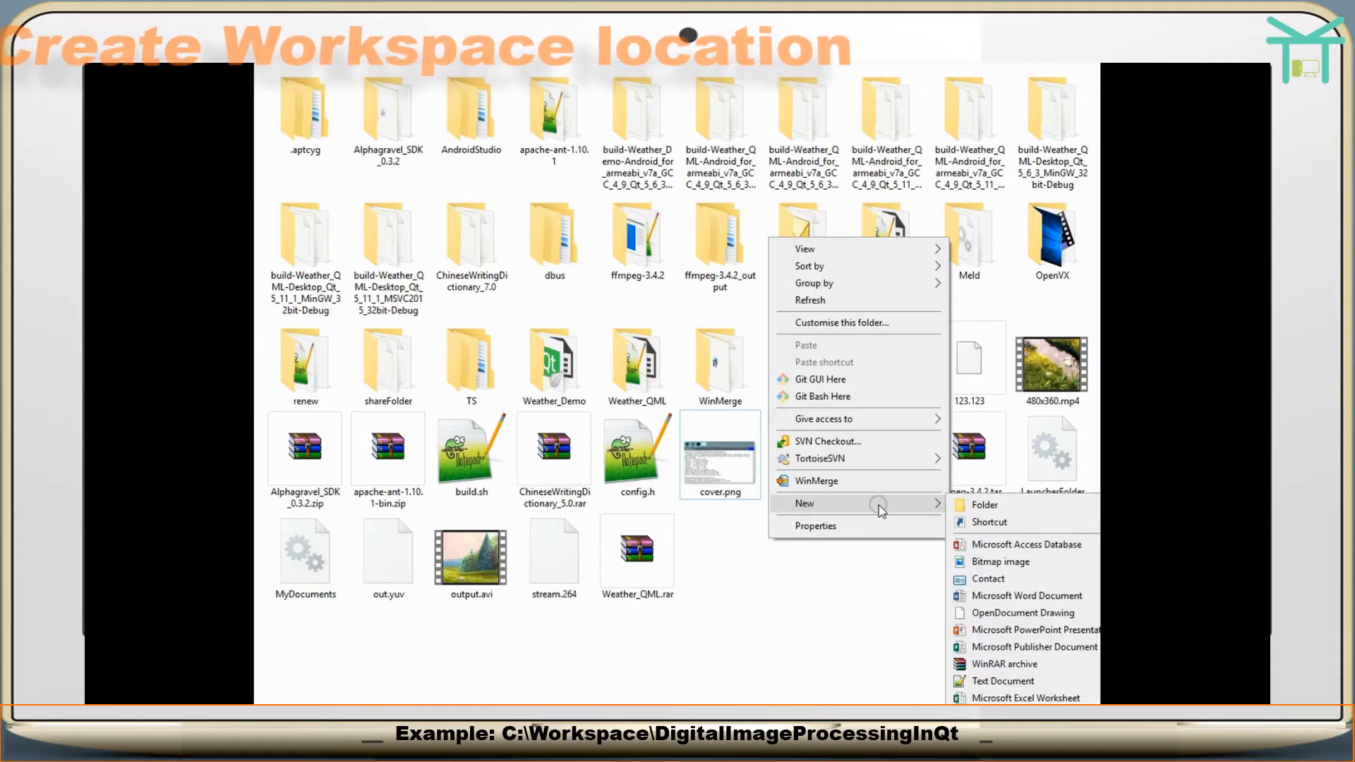
- Create a new folder named DigitalImageProcessingInQt inside Workspace
left_click(984, 505)
type("DigitalImageProcessingInQt")
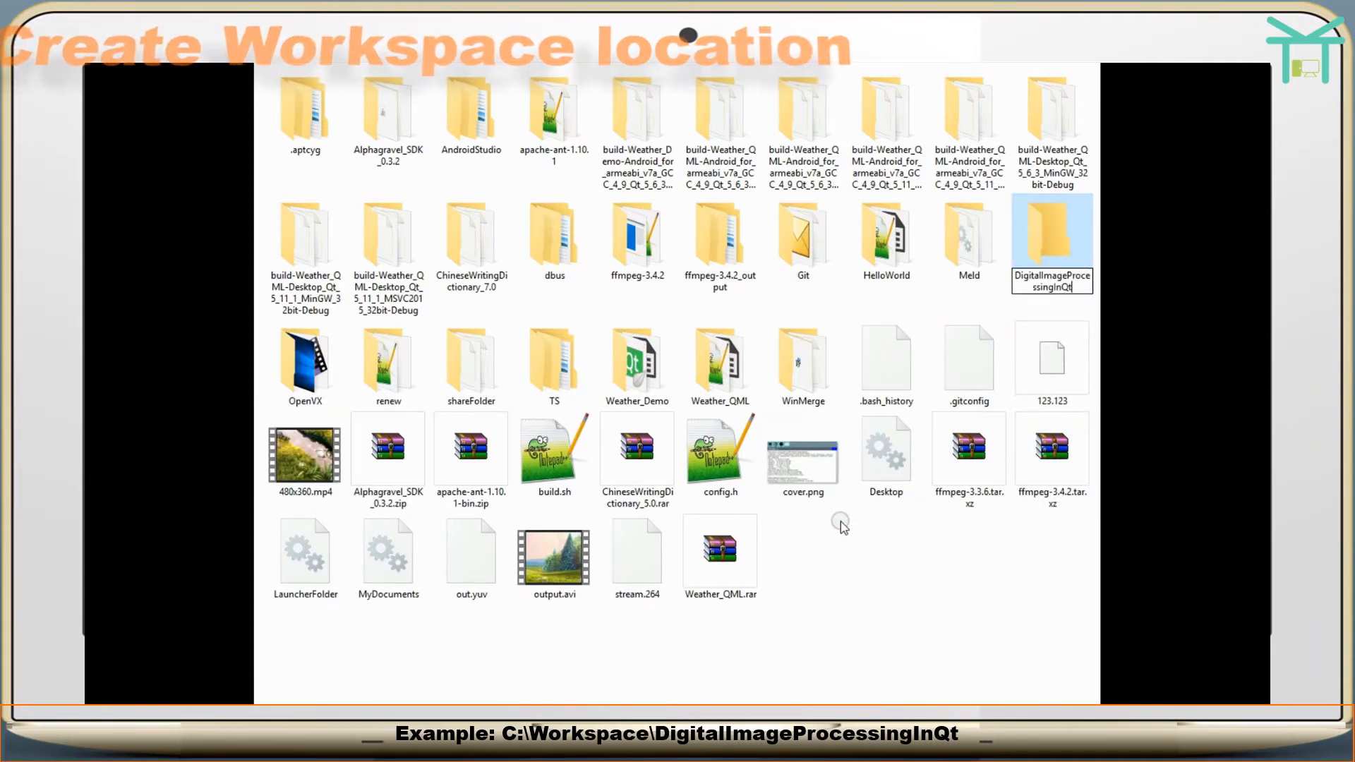
double_click(1053, 229)
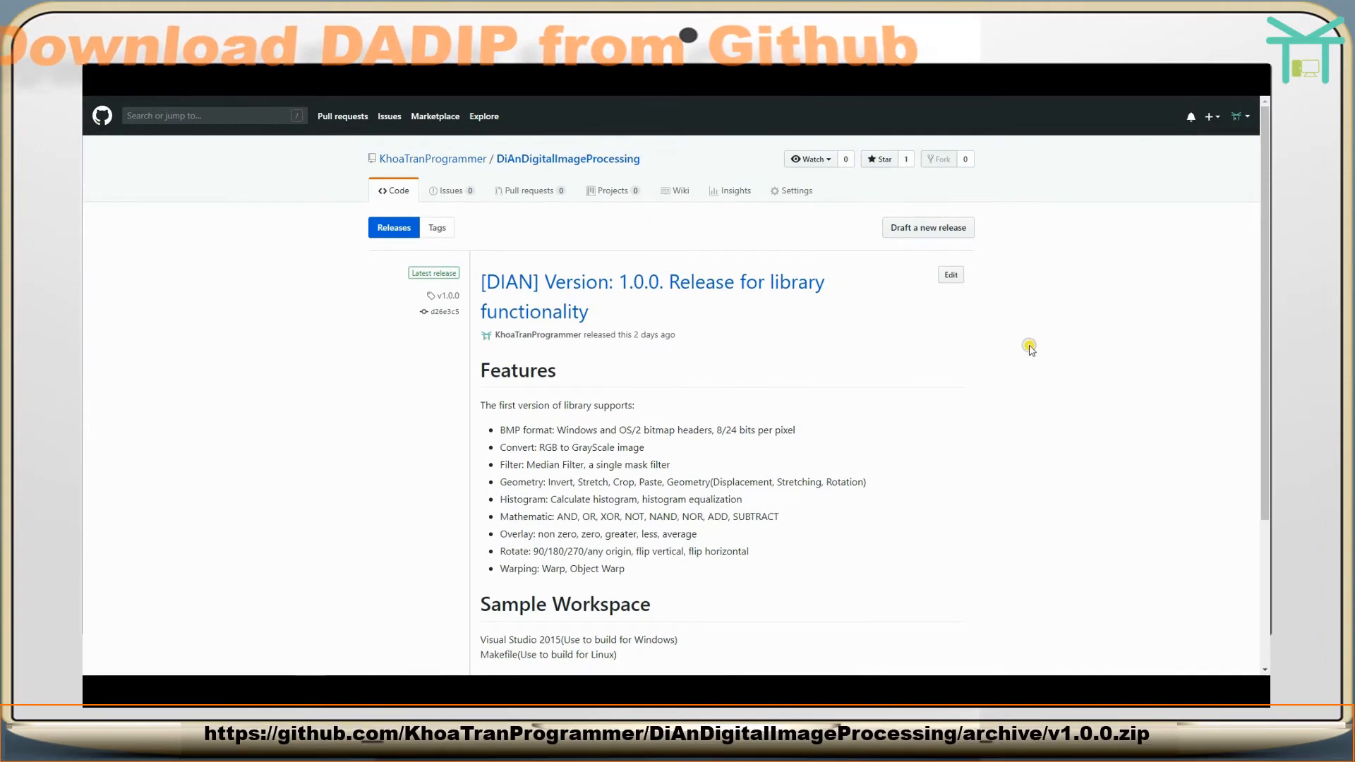
- Save the v1.0.0 source code zip DiAnDigitalImageProcessing-1.0.0.zip into C:\Workspace
scroll("down", 3)
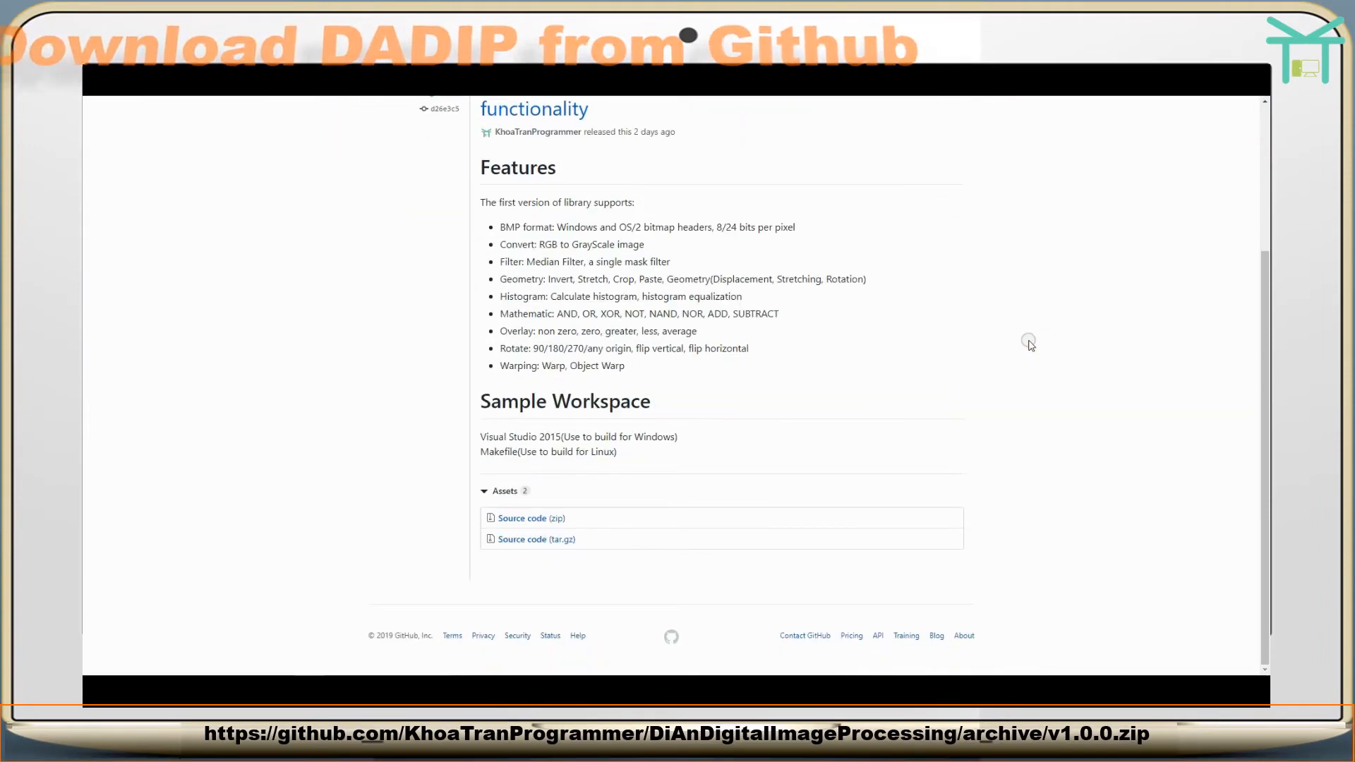
mouse_move(527, 523)
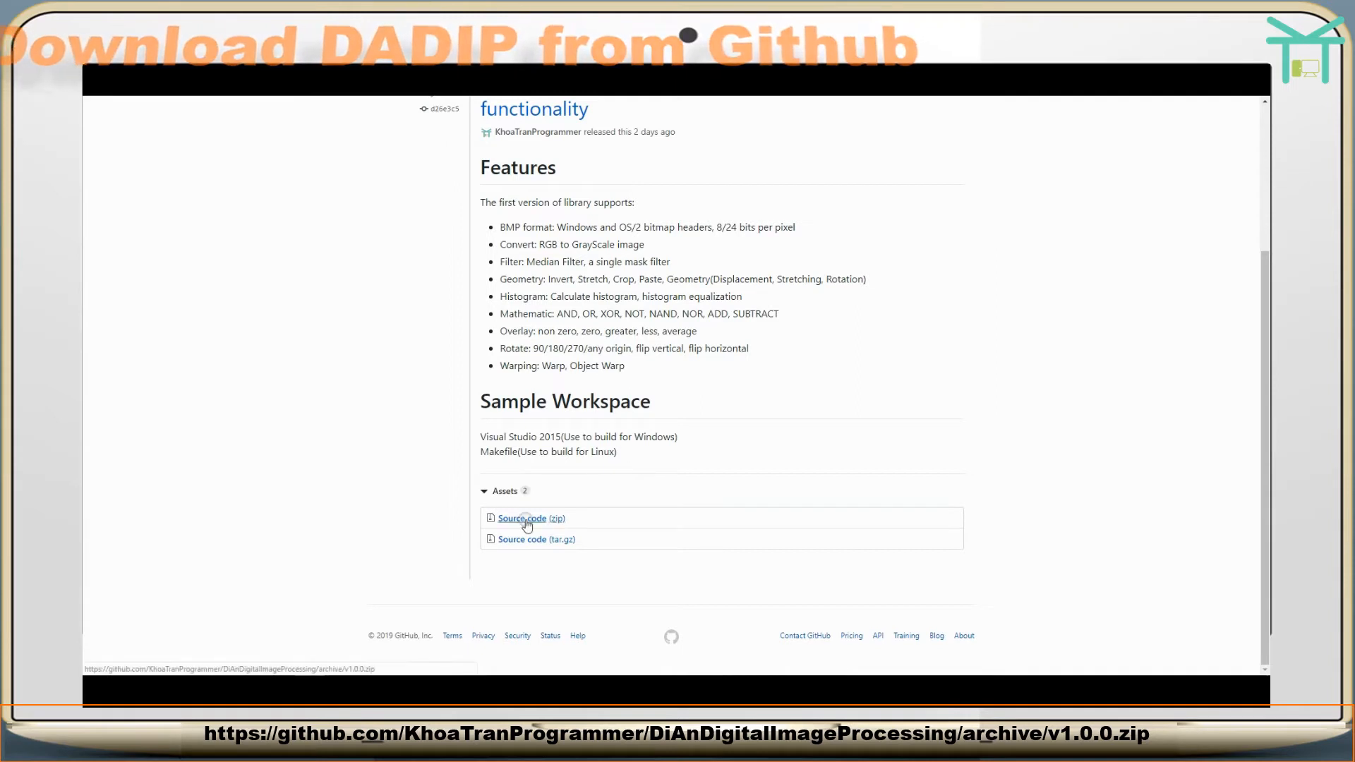
left_click(525, 522)
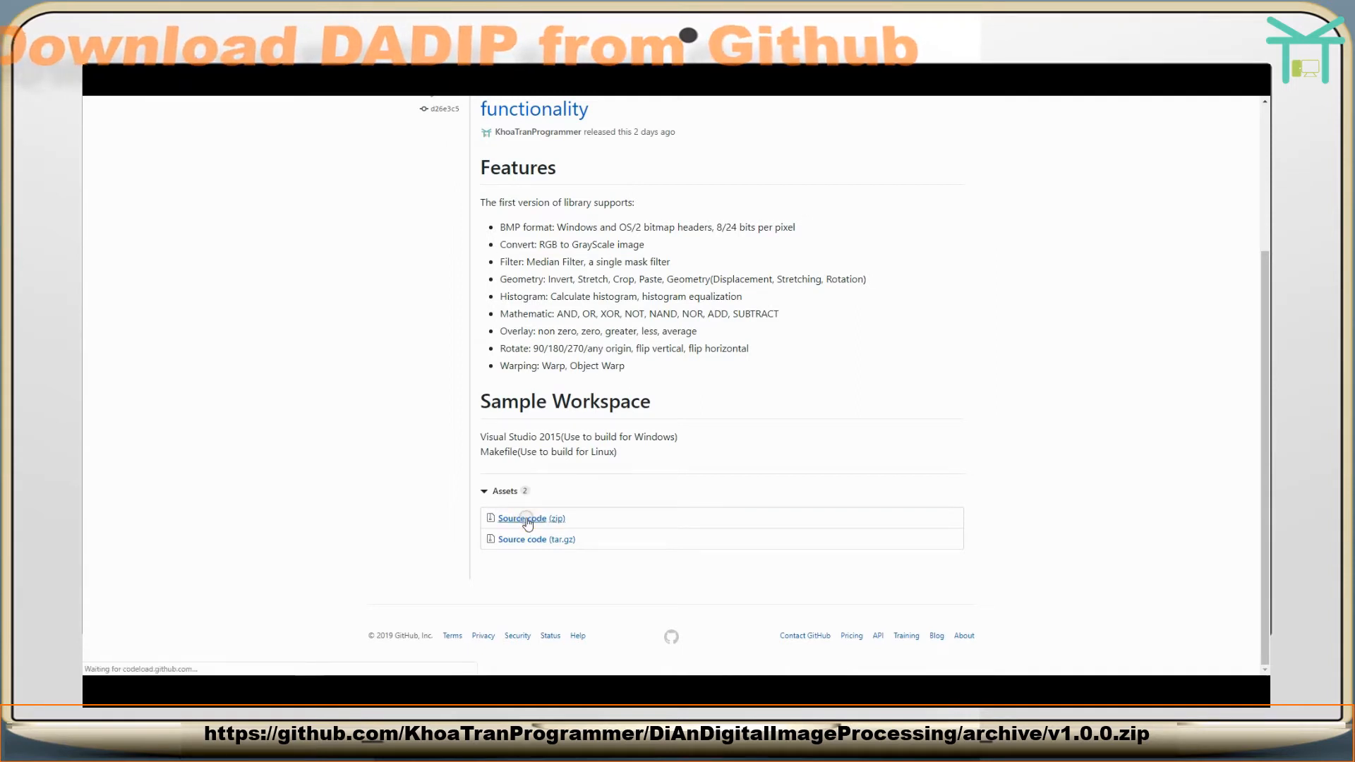
left_click(521, 518)
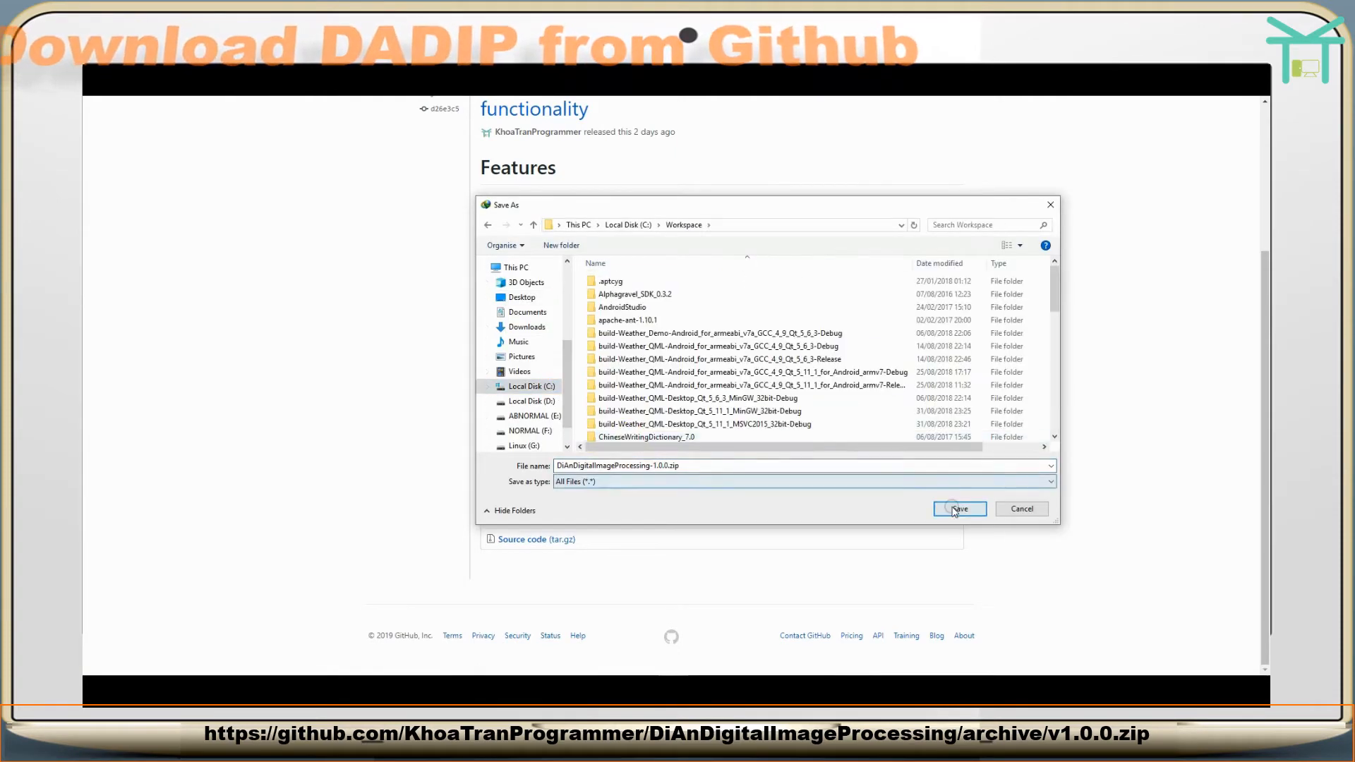
left_click(959, 509)
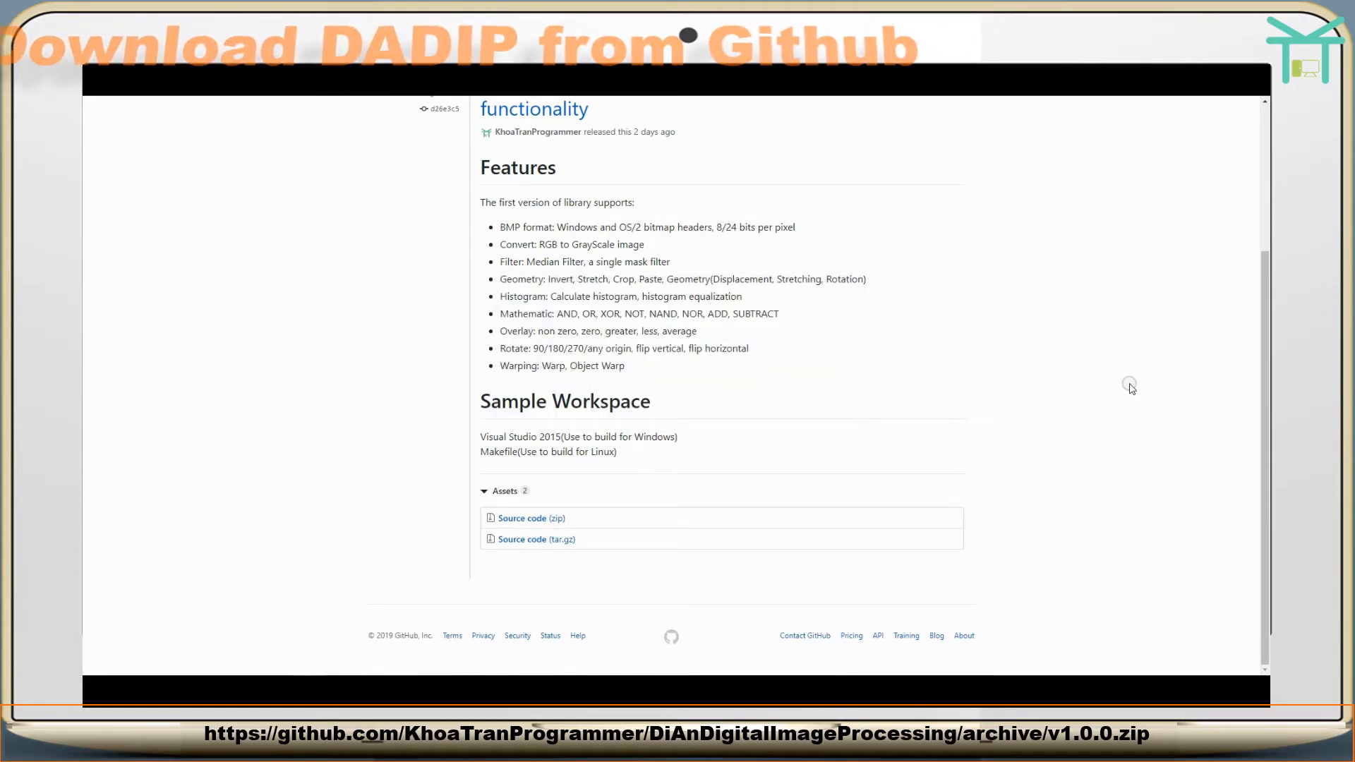
mouse_move(1123, 329)
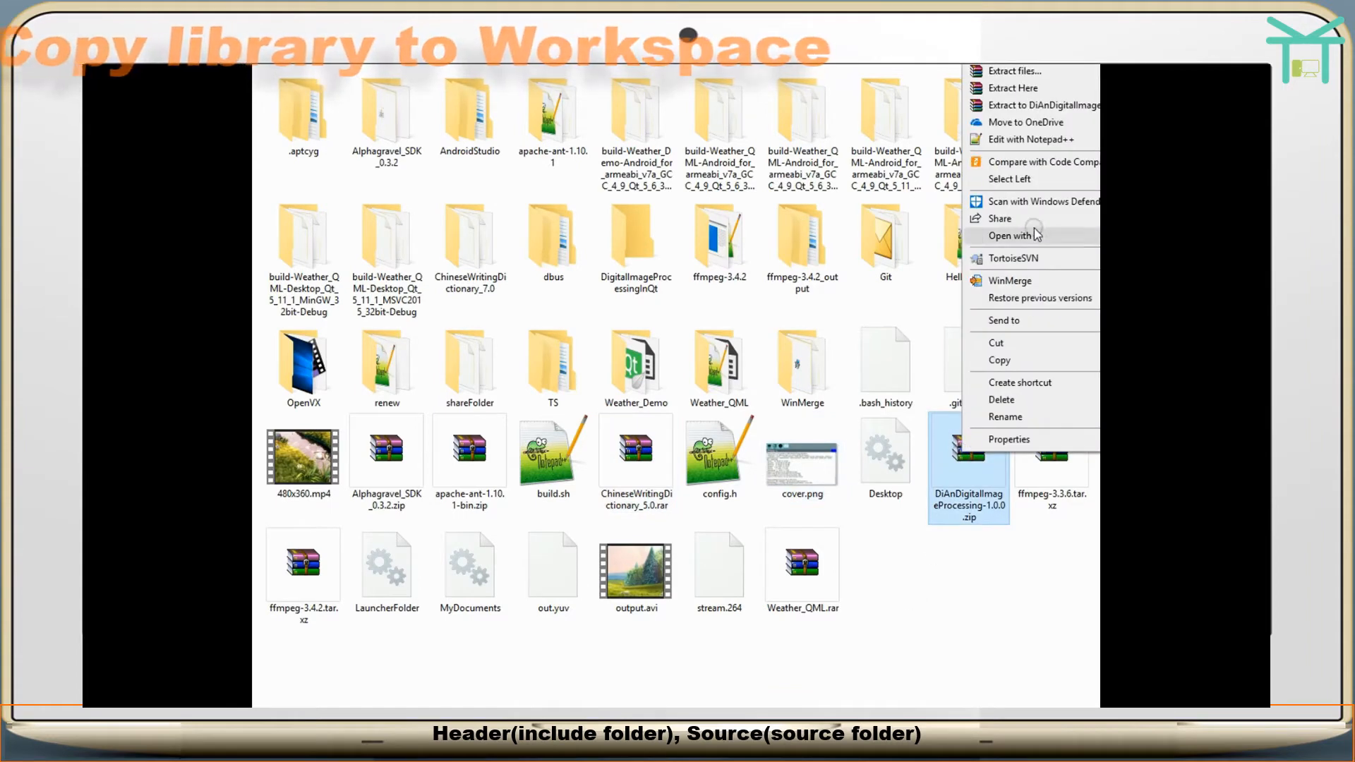
- Extract the library zip and paste app, include, res and source into DigitalImageProcessingInQt
left_click(1013, 88)
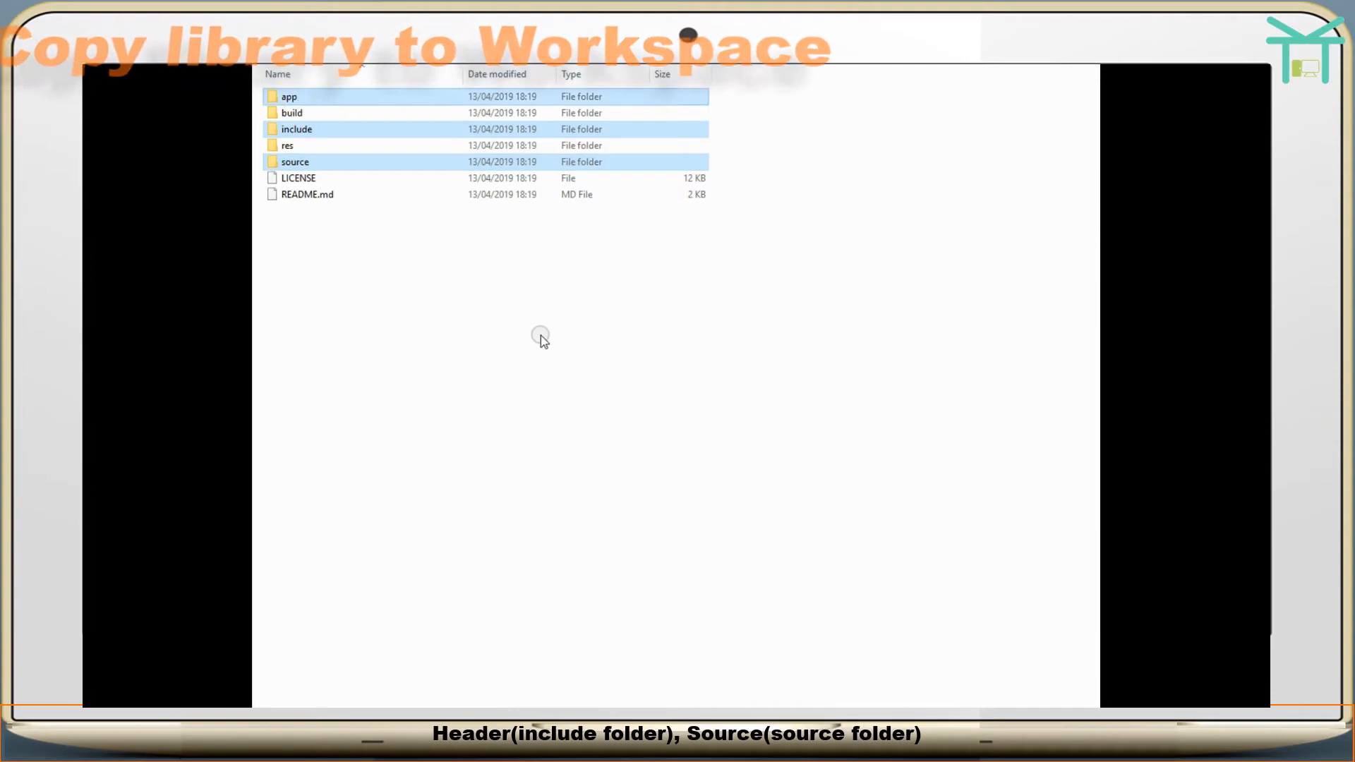
mouse_move(321, 148)
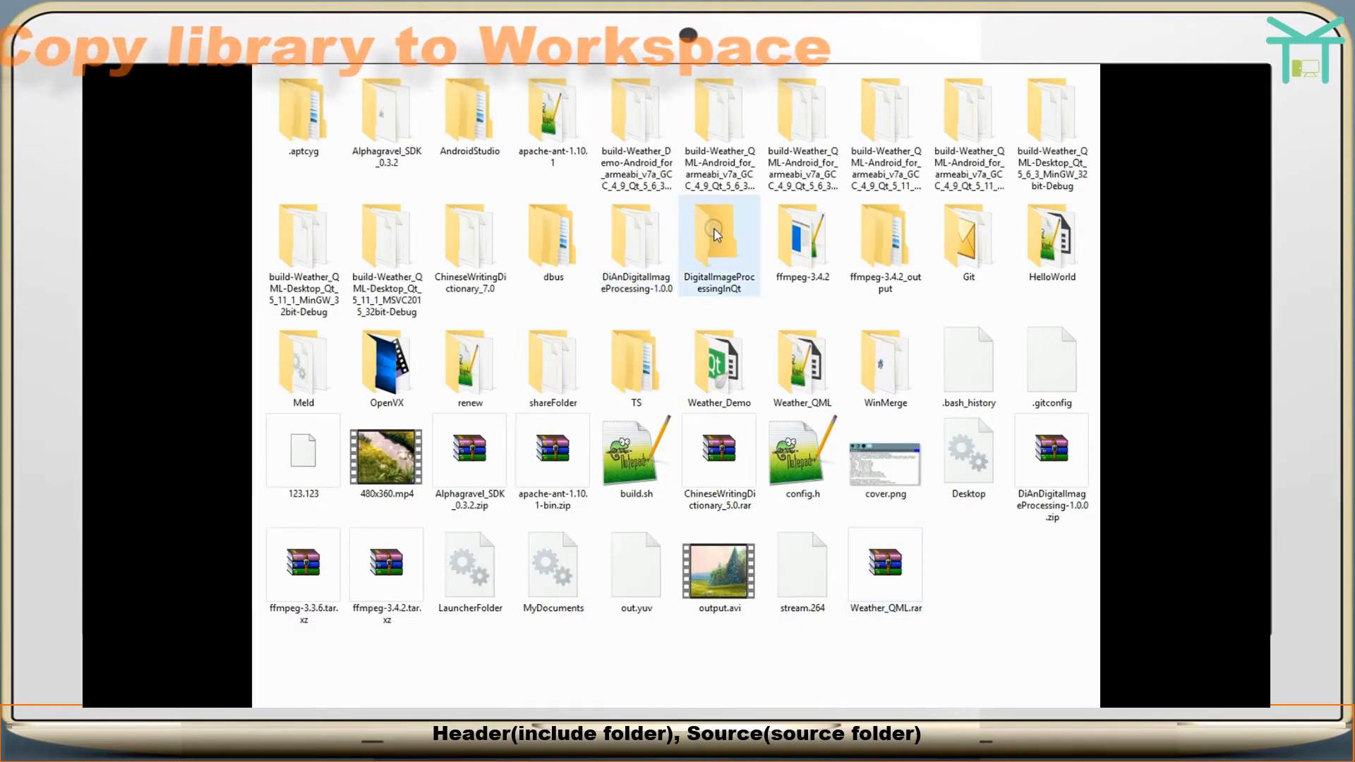
double_click(719, 240)
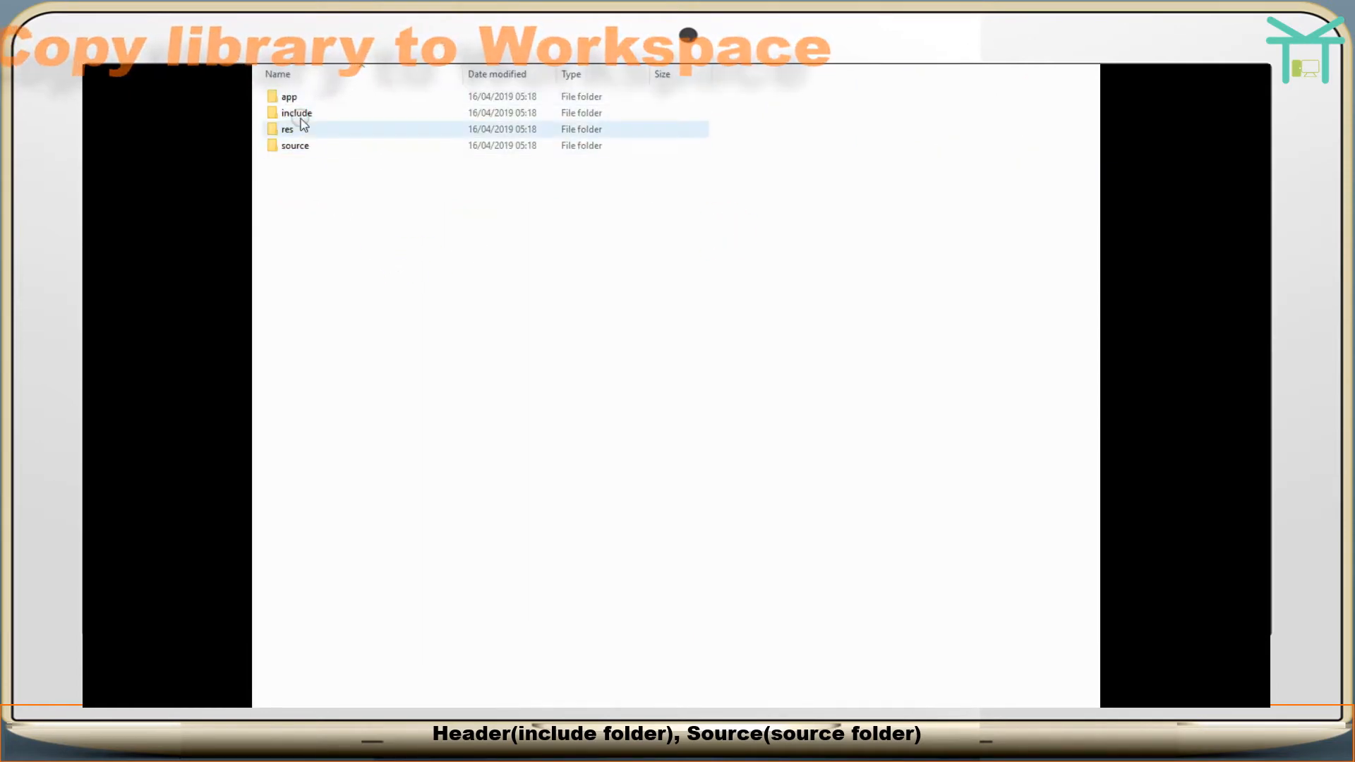
left_click(296, 113)
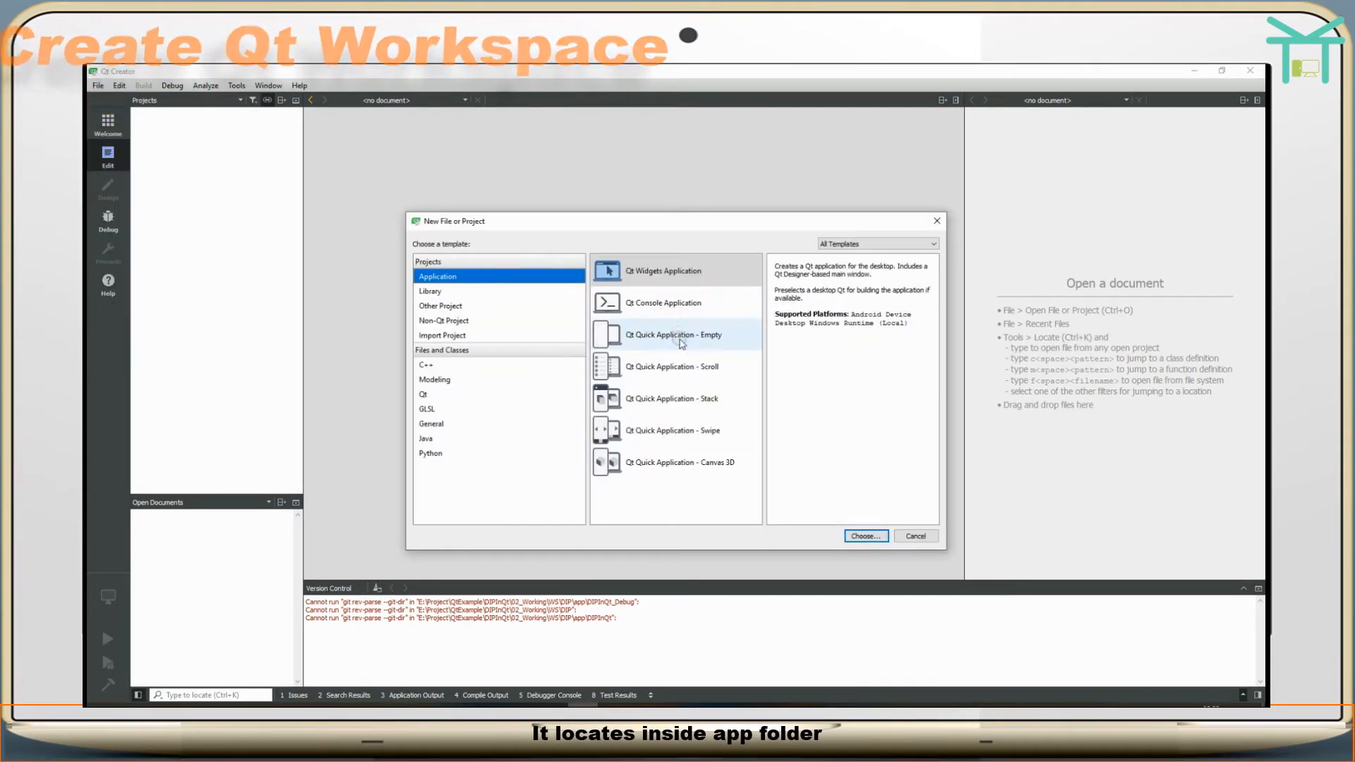
- Start a Qt Quick Empty project in DigitalImageProcessingInQt\app, naming it DigitalImageProcessing
left_click(674, 335)
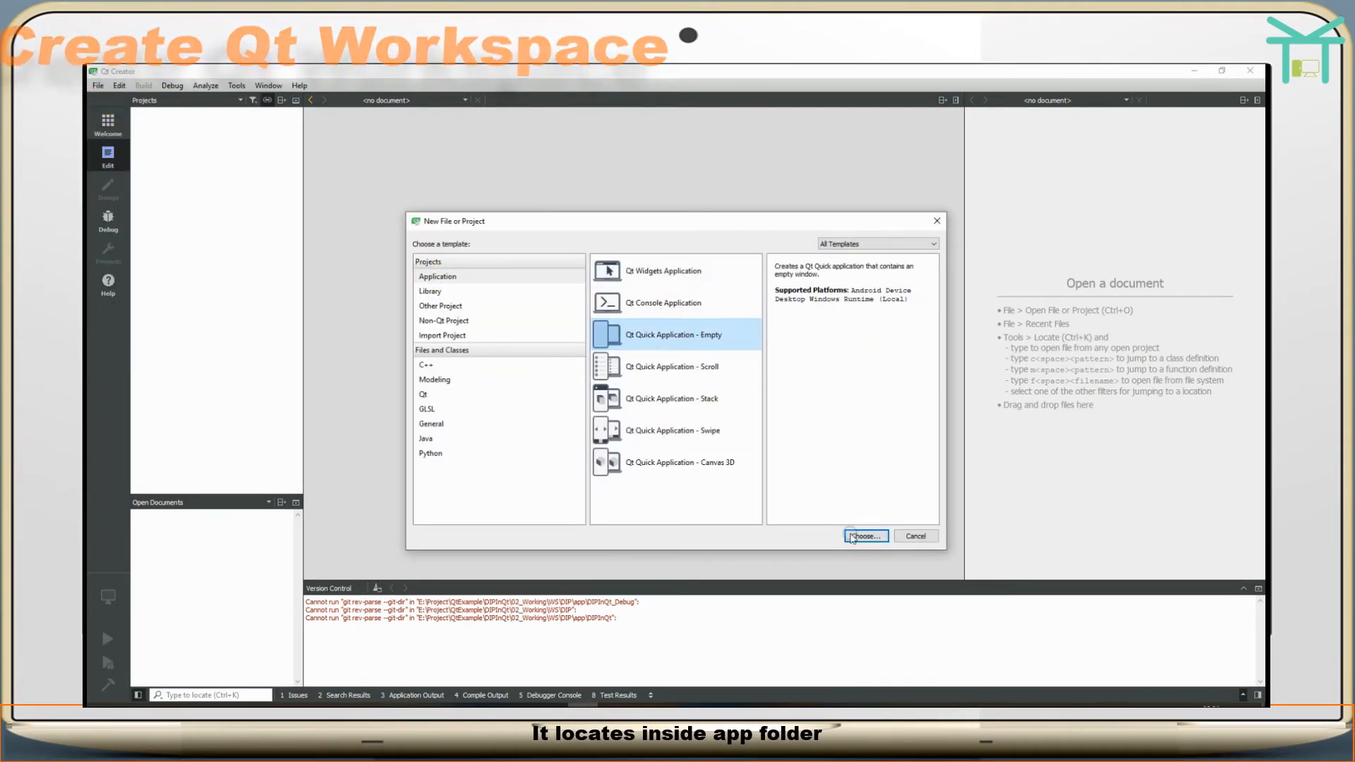
left_click(865, 537)
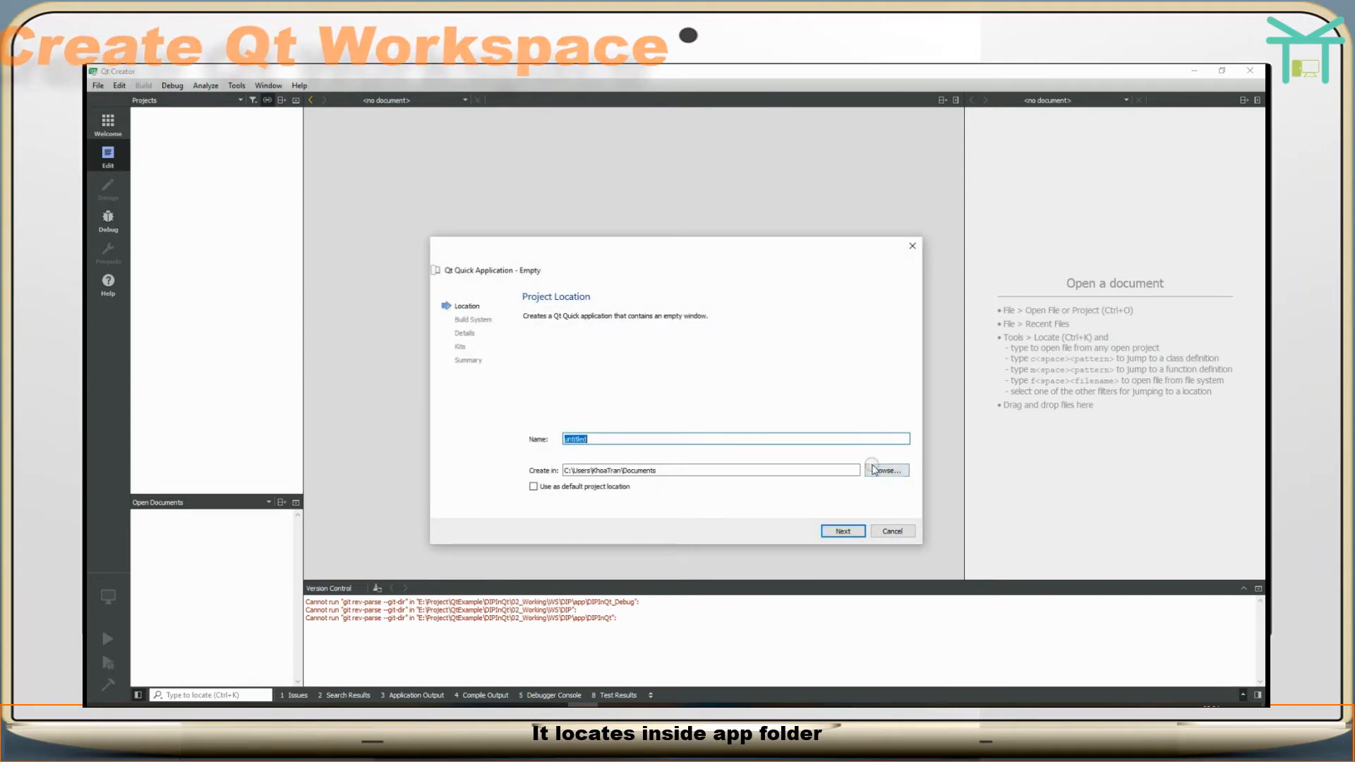
left_click(887, 470)
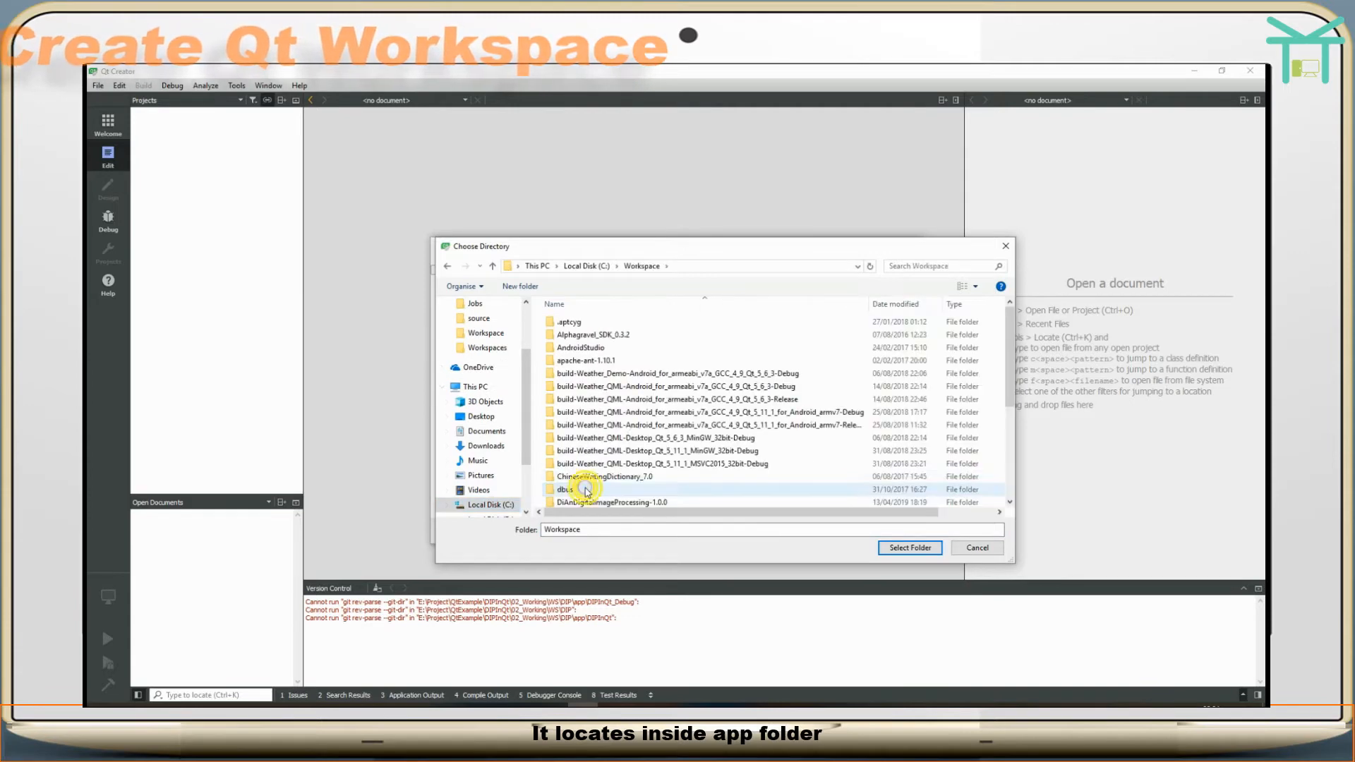
scroll("down", 3)
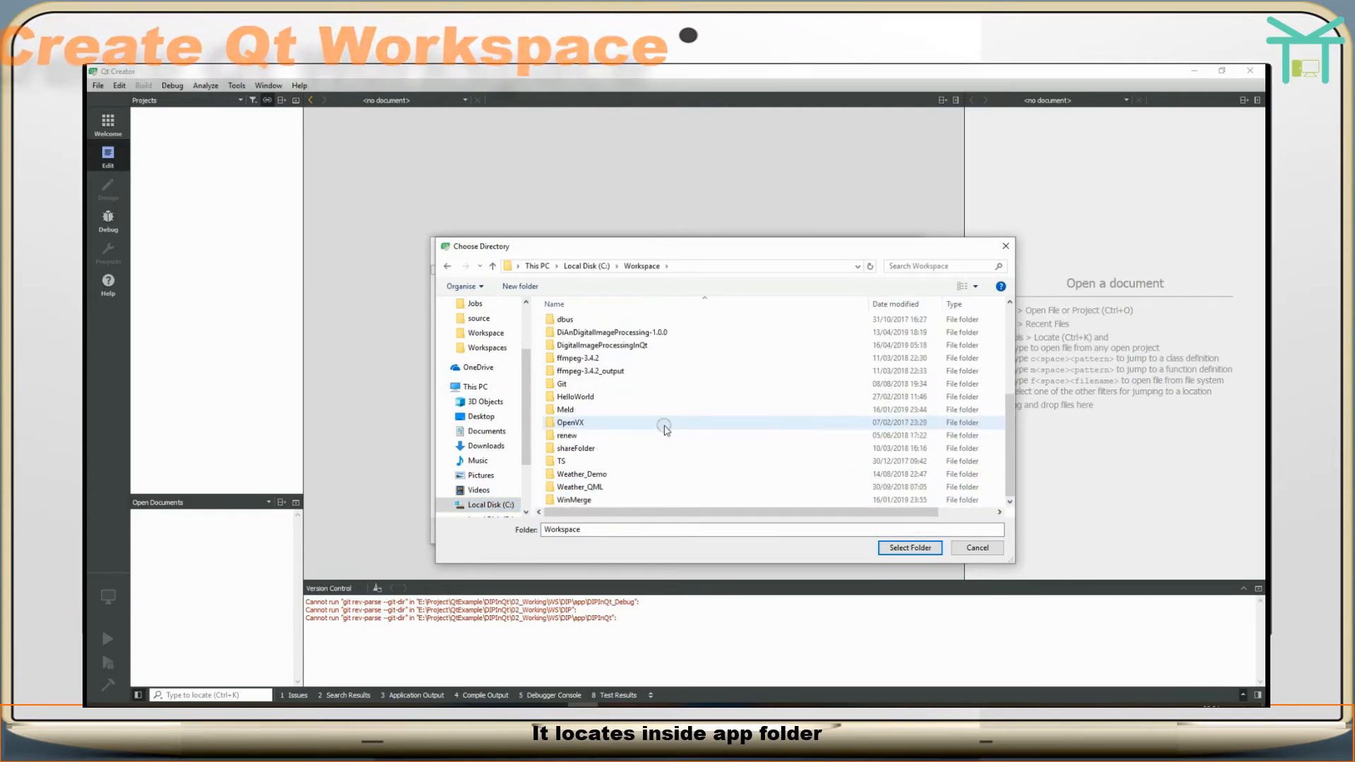
double_click(602, 345)
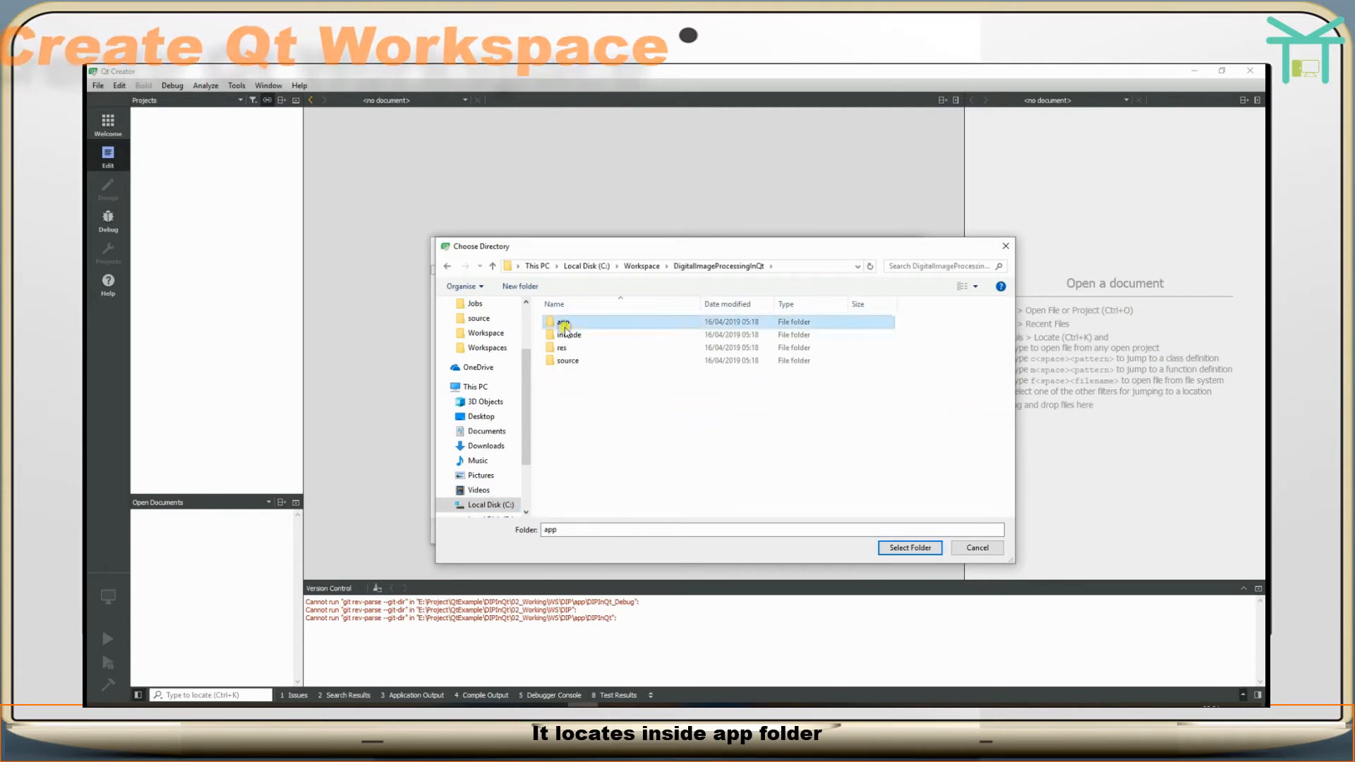
left_click(910, 548)
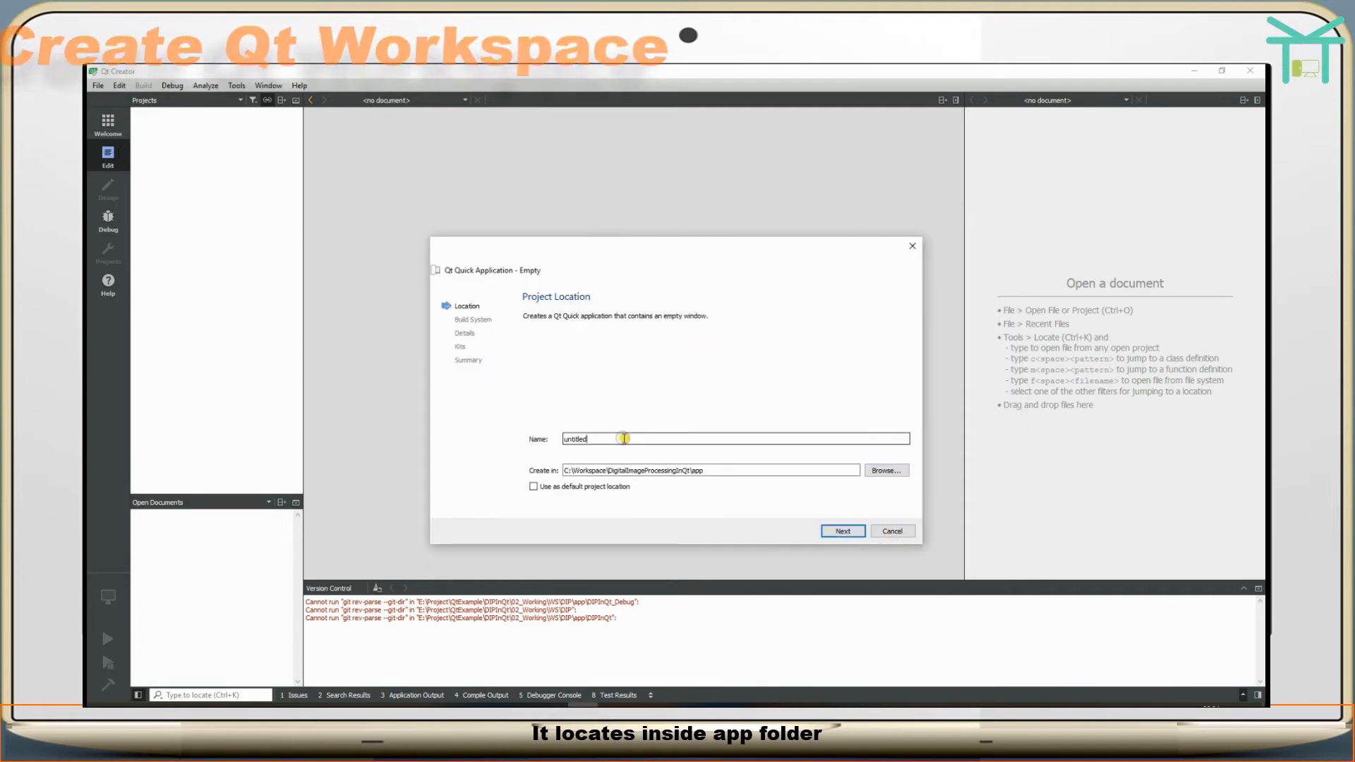
type("DigitalImageProcessingInQt")
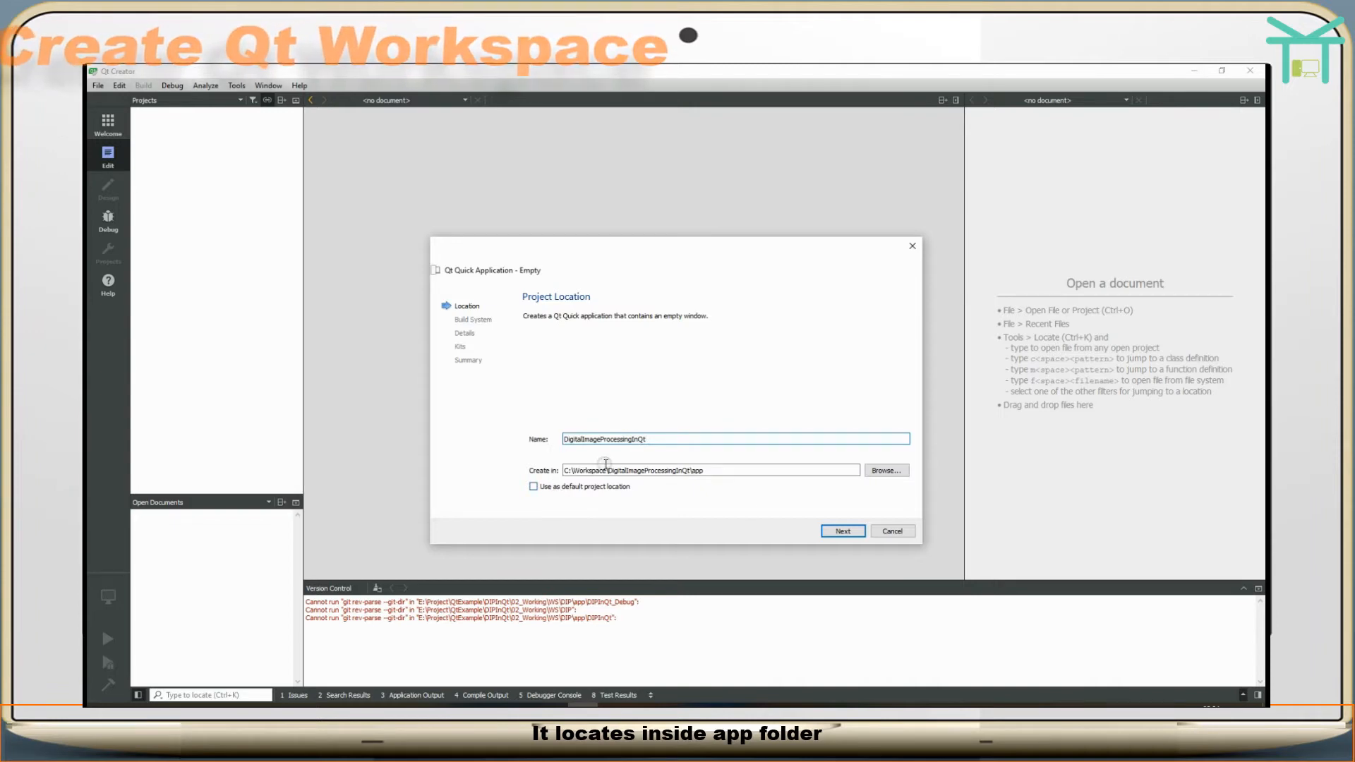
- Complete the wizard with qmake, Qt 5.9 as minimum version and default kits
left_click(843, 531)
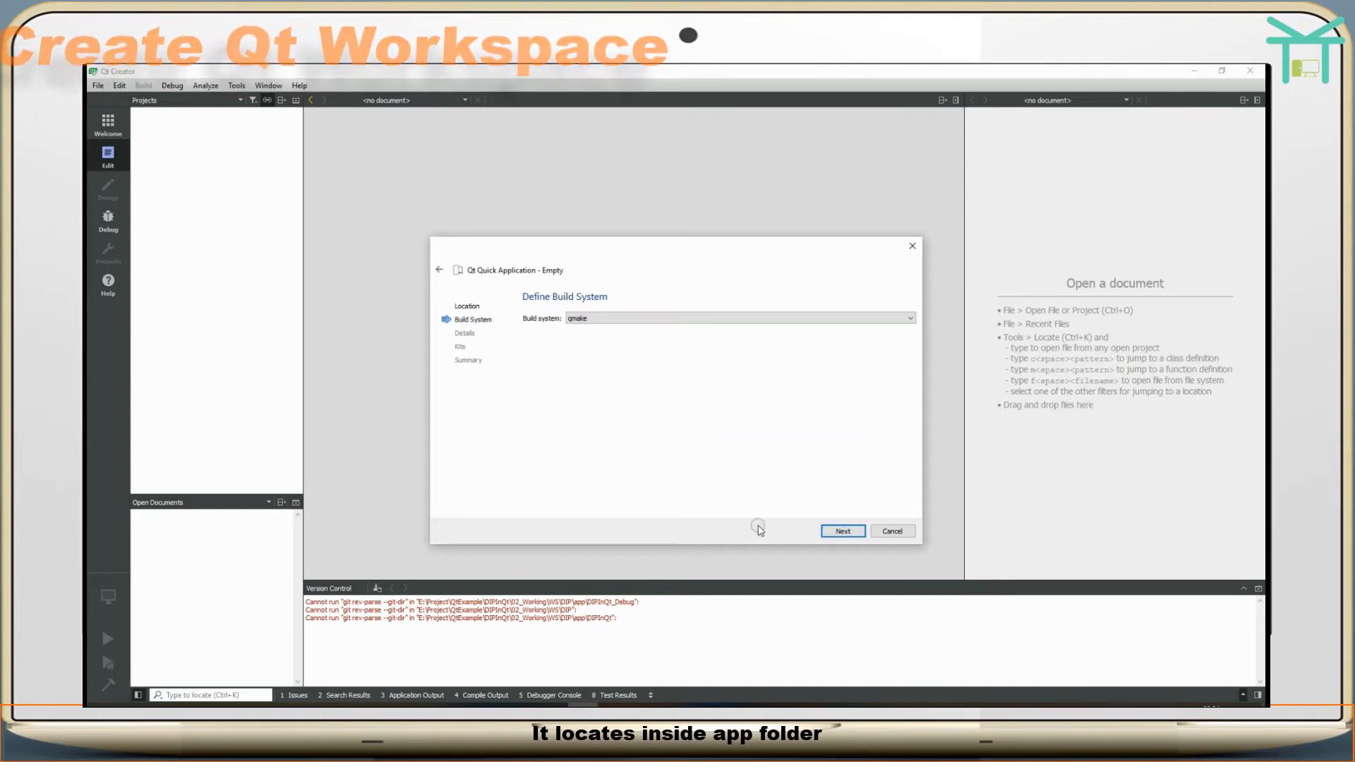
left_click(843, 531)
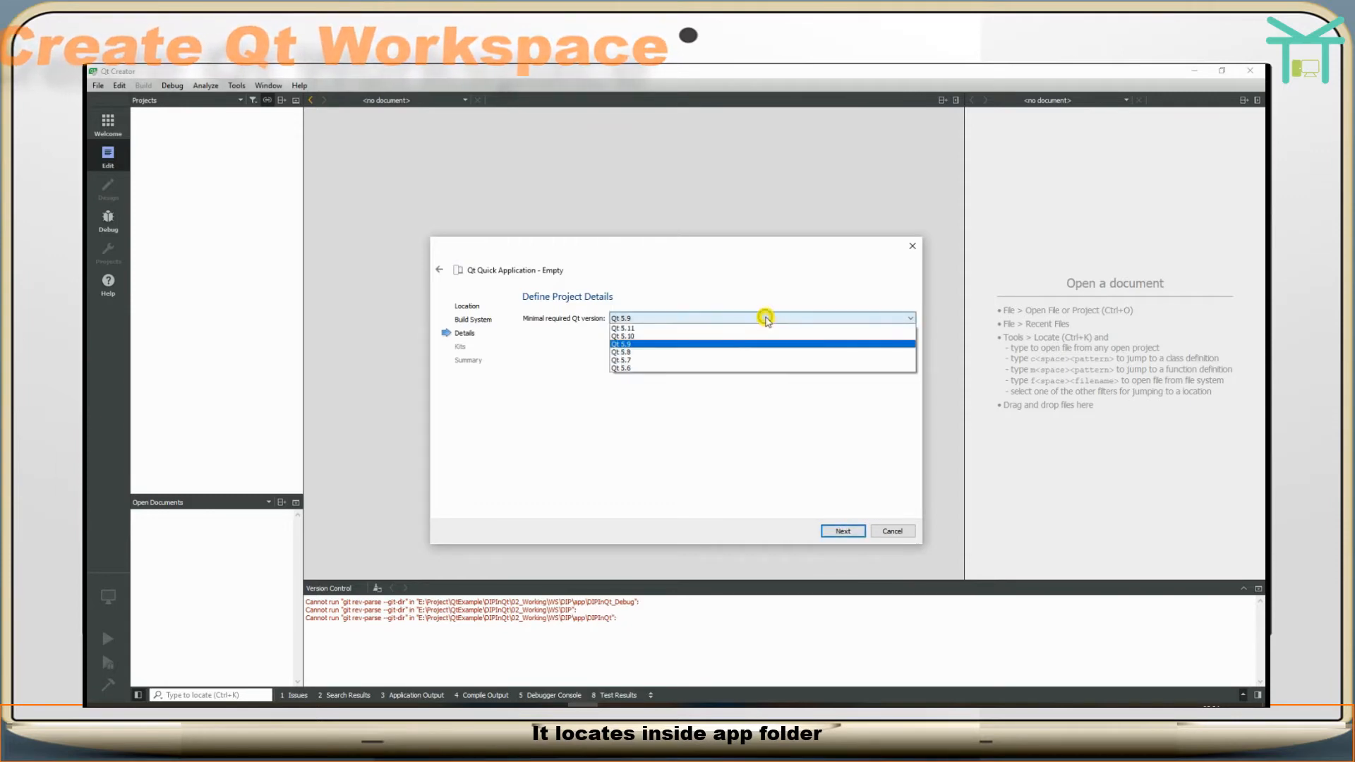
left_click(620, 343)
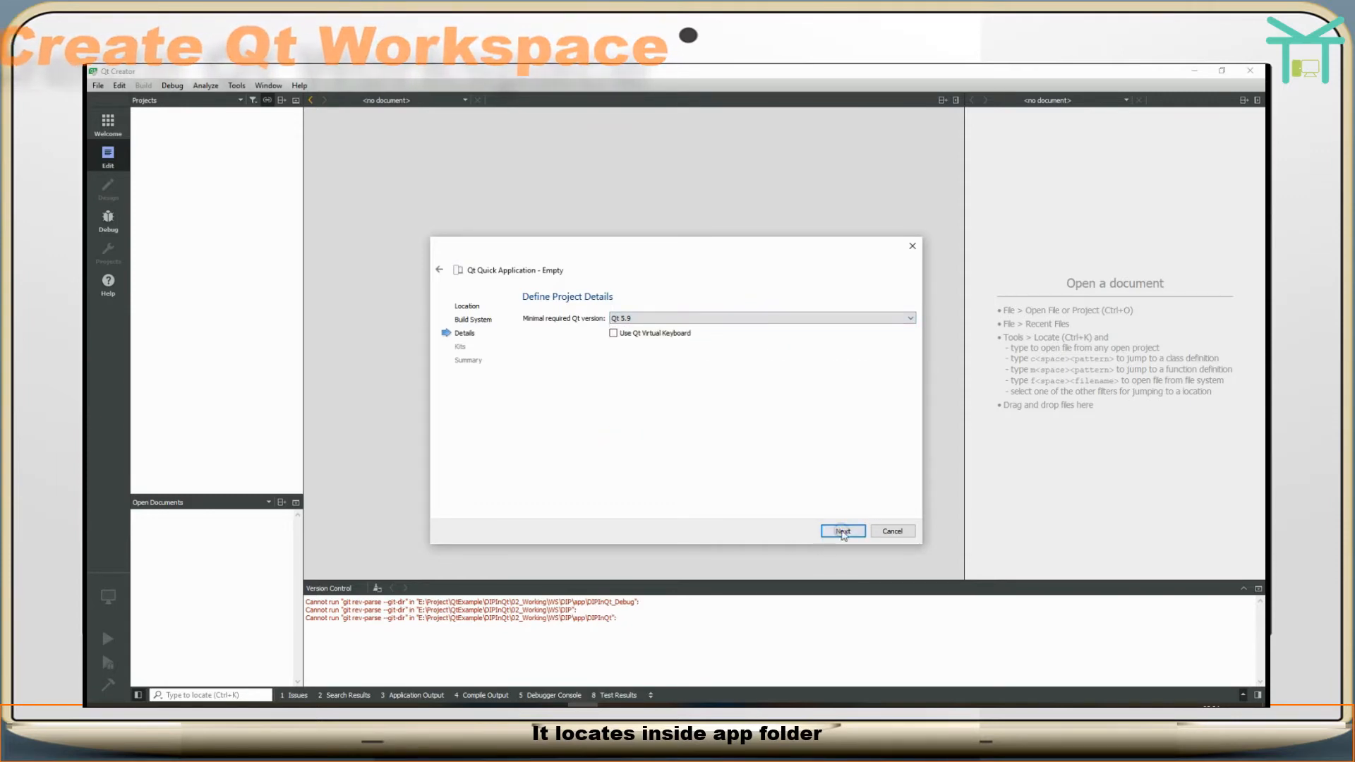
left_click(843, 531)
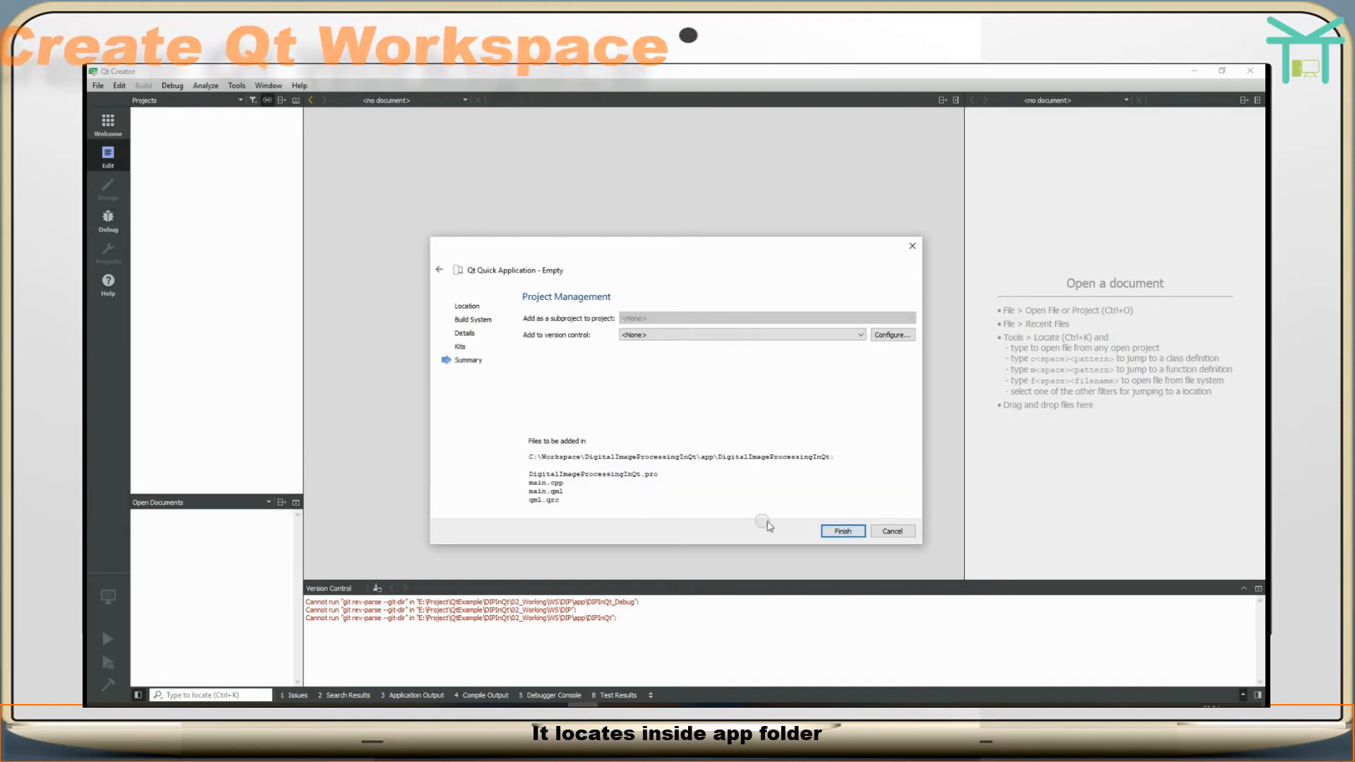
left_click(843, 531)
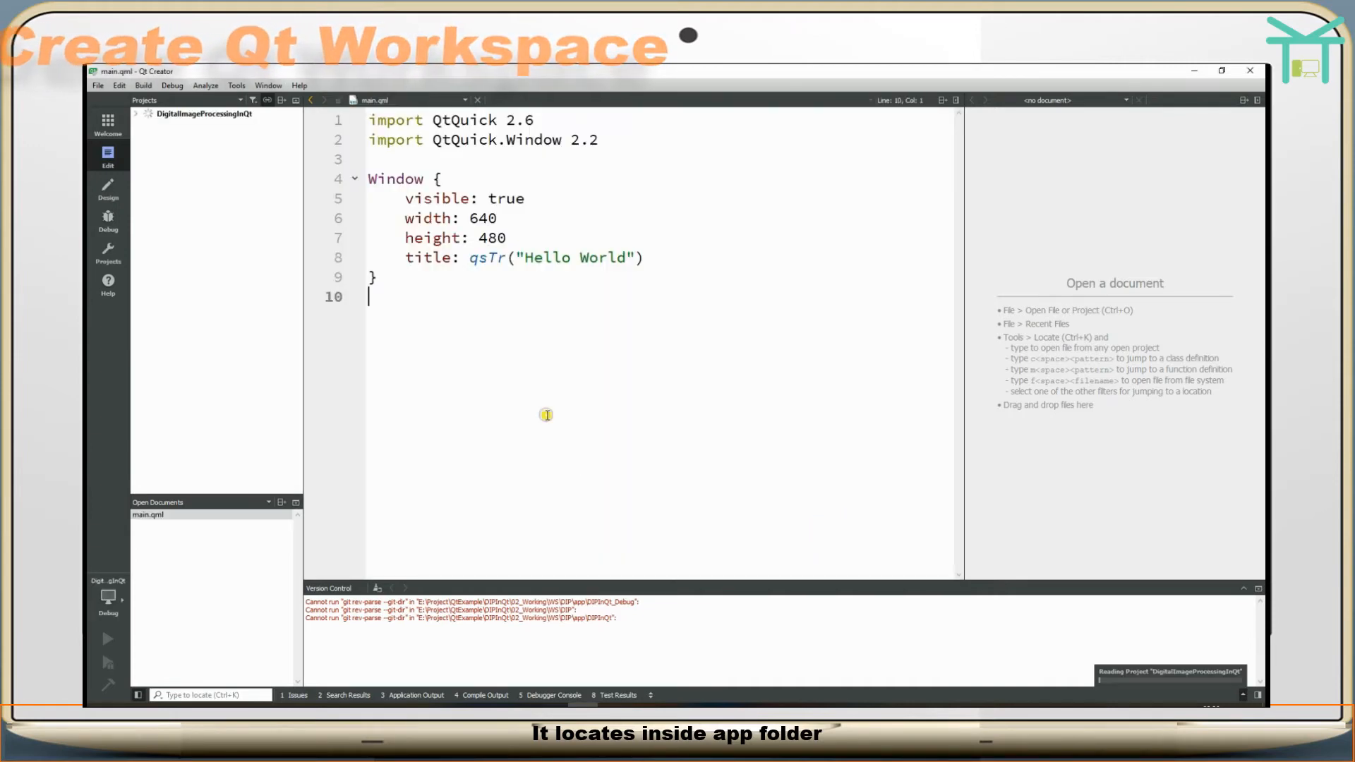
- Expand the project's file tree and open a DigitalImageProcessingInQt subfolder in File Explorer
left_click(136, 114)
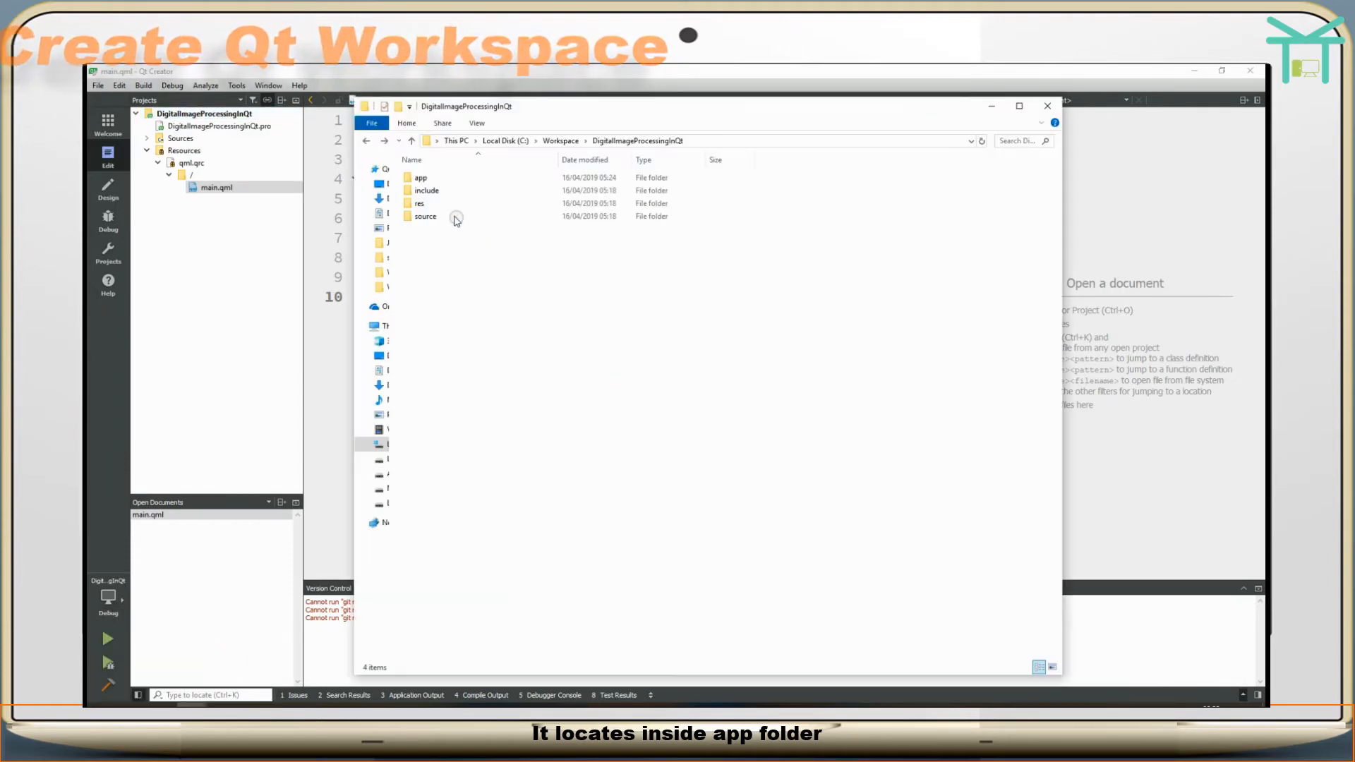
double_click(420, 177)
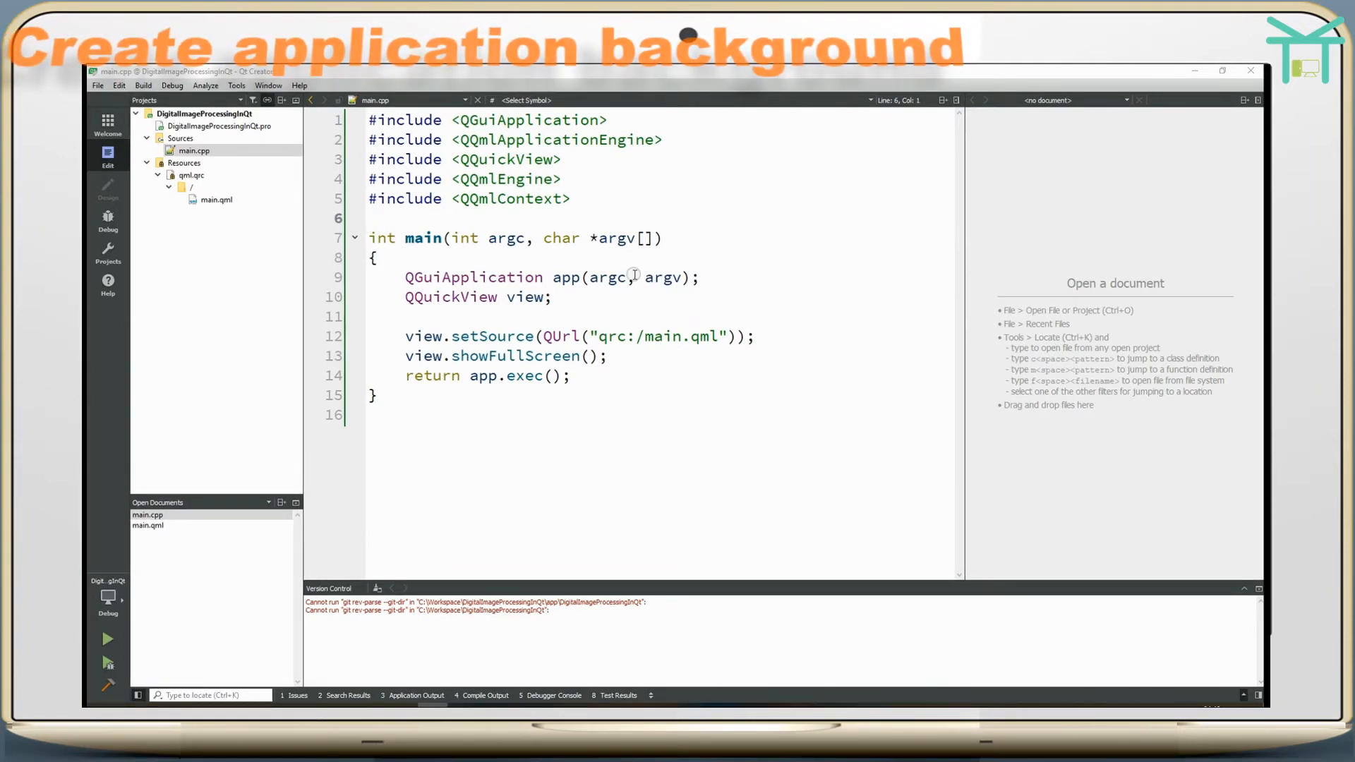
- Add a four-stop GradientStop background to main.qml's root Rectangle and run the app
left_click(216, 200)
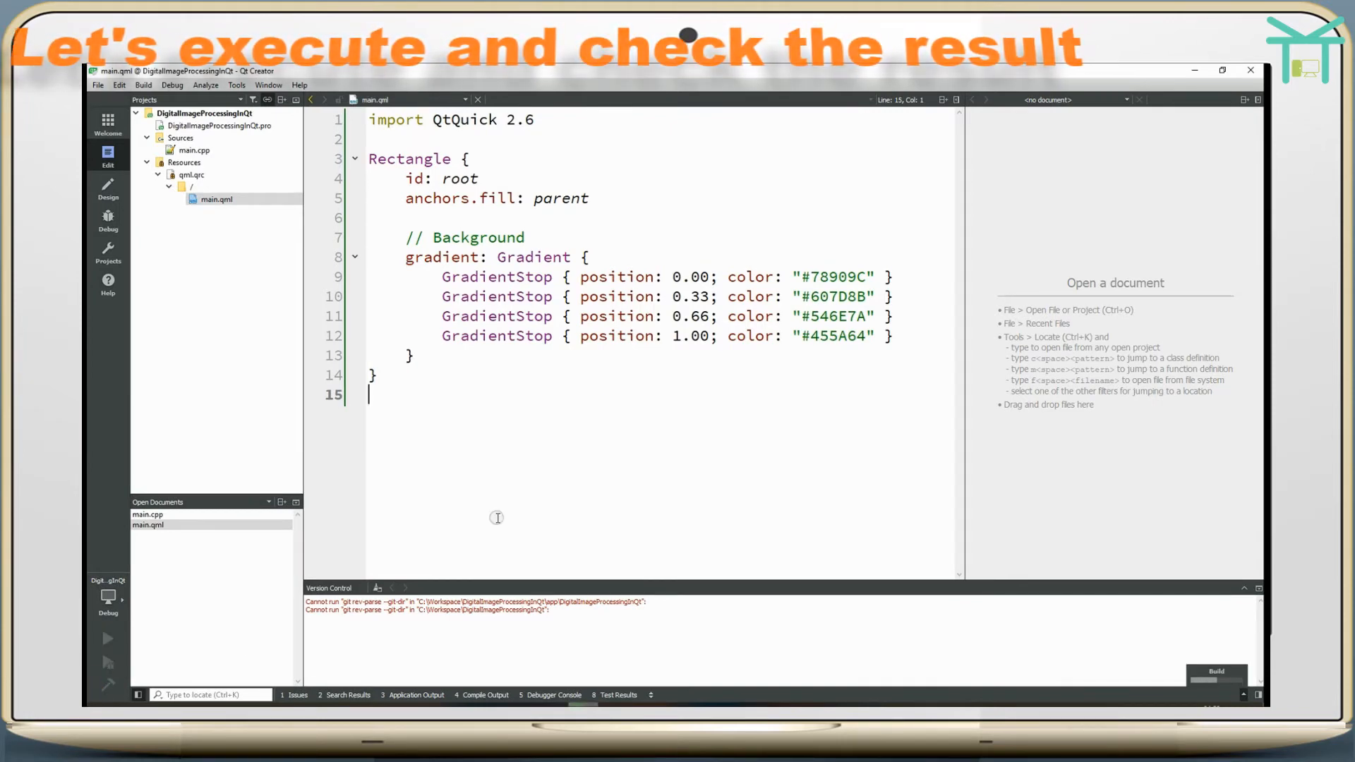
left_click(107, 639)
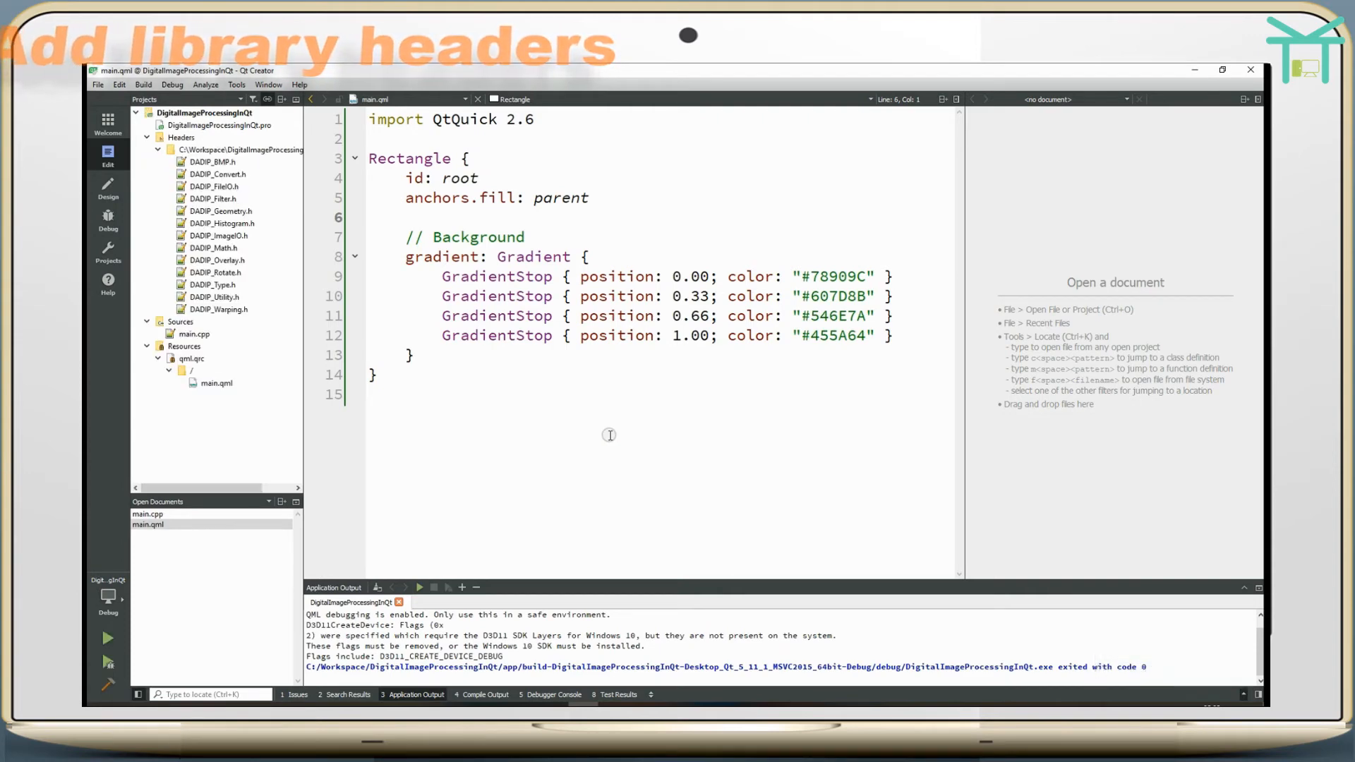
- Open DADIP_FileIO.c, then add INCLUDEPATH += $$PWD/../../include/ to the .pro file
left_click(214, 272)
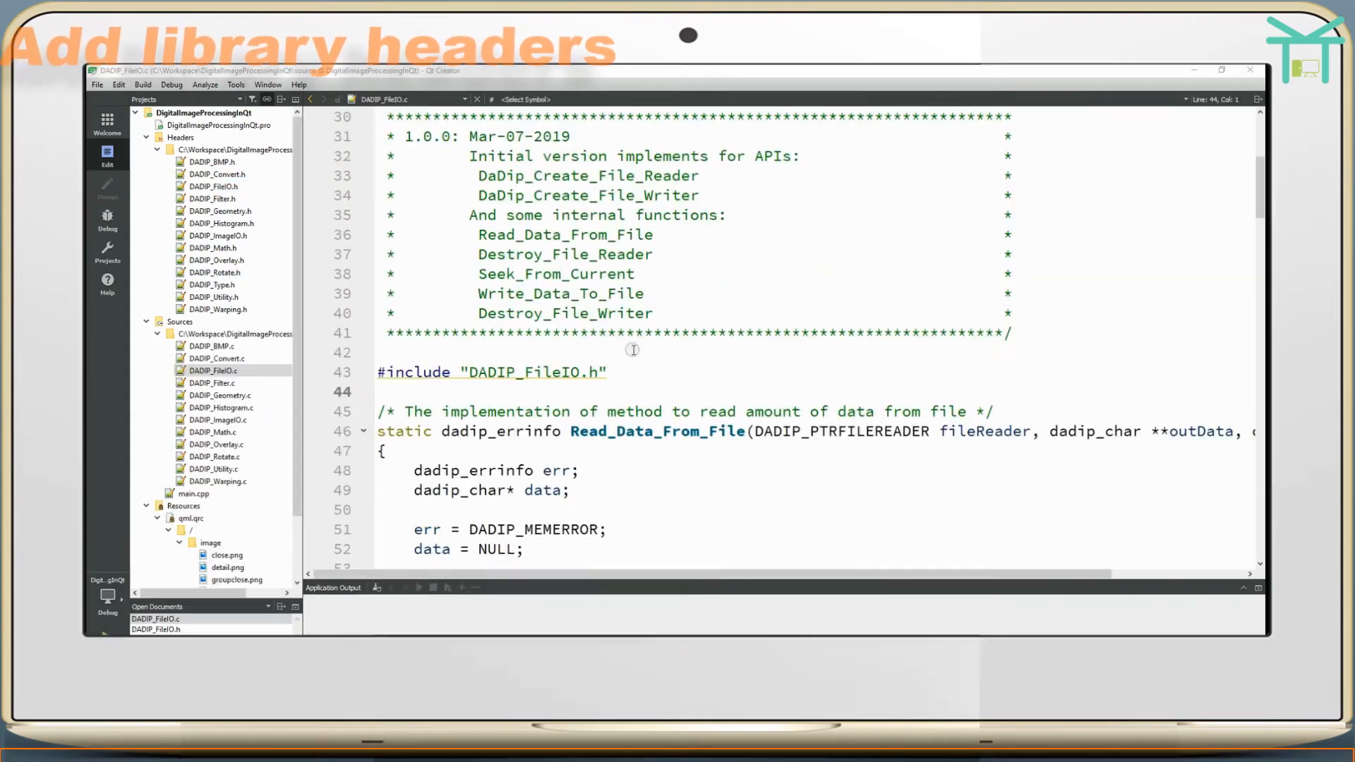
left_click(217, 125)
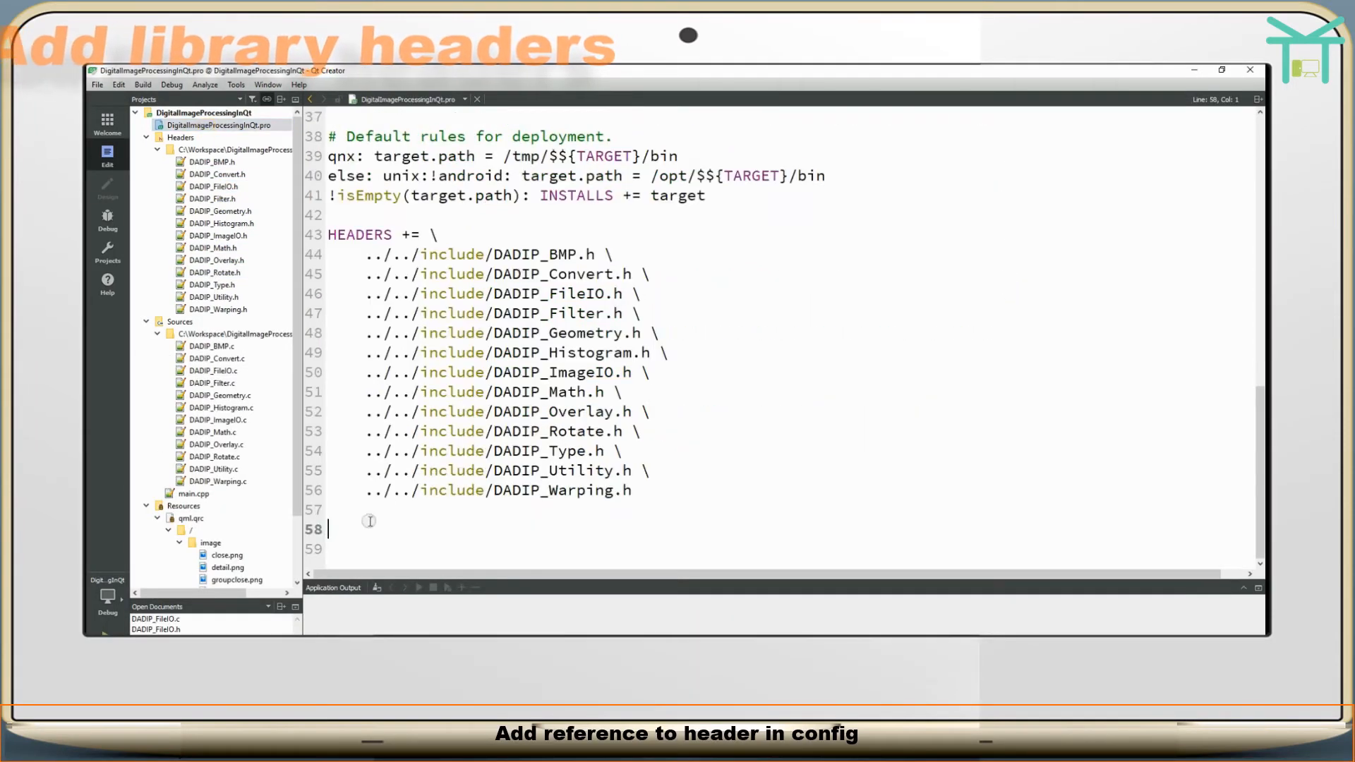
type("INCLUDEPATH += $$PWD/../../include/")
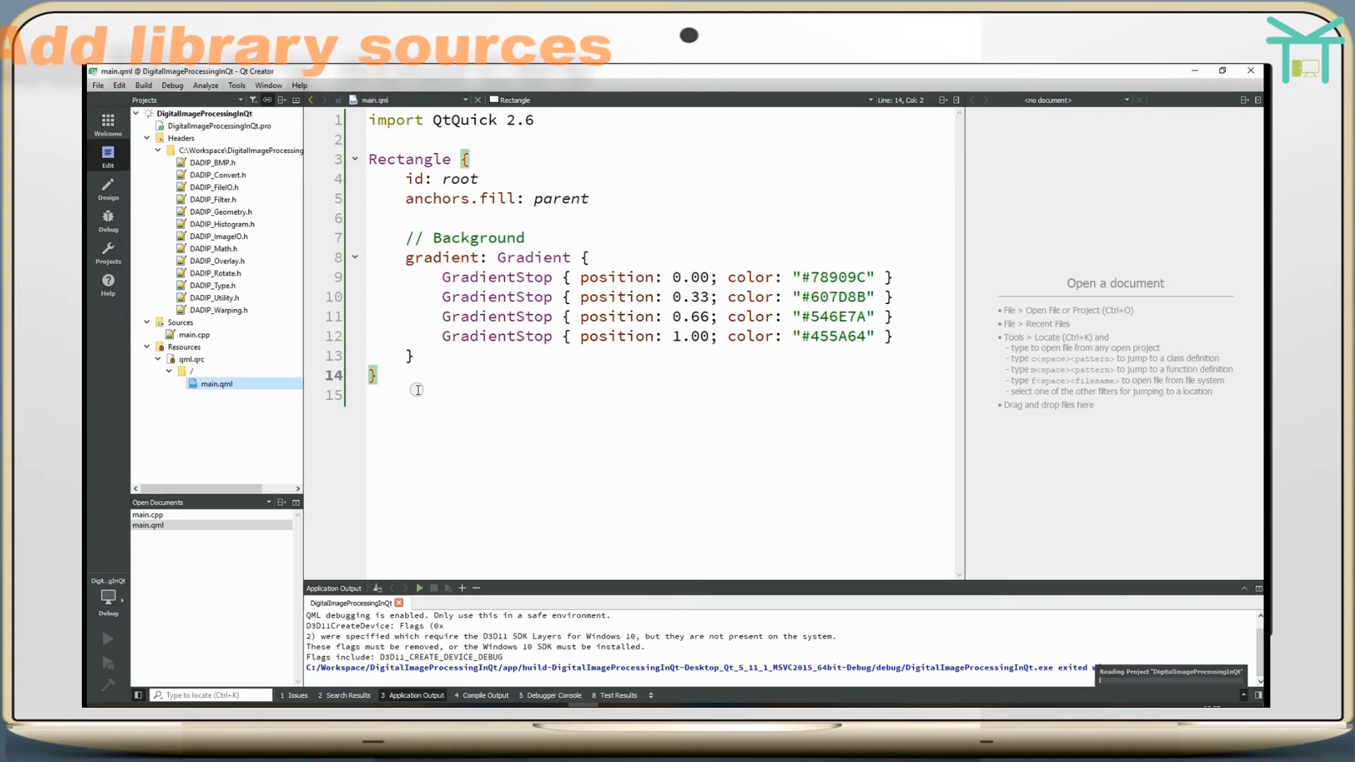
- List the DADIP library sources under SOURCES in the .pro file and reload the project
left_click(160, 334)
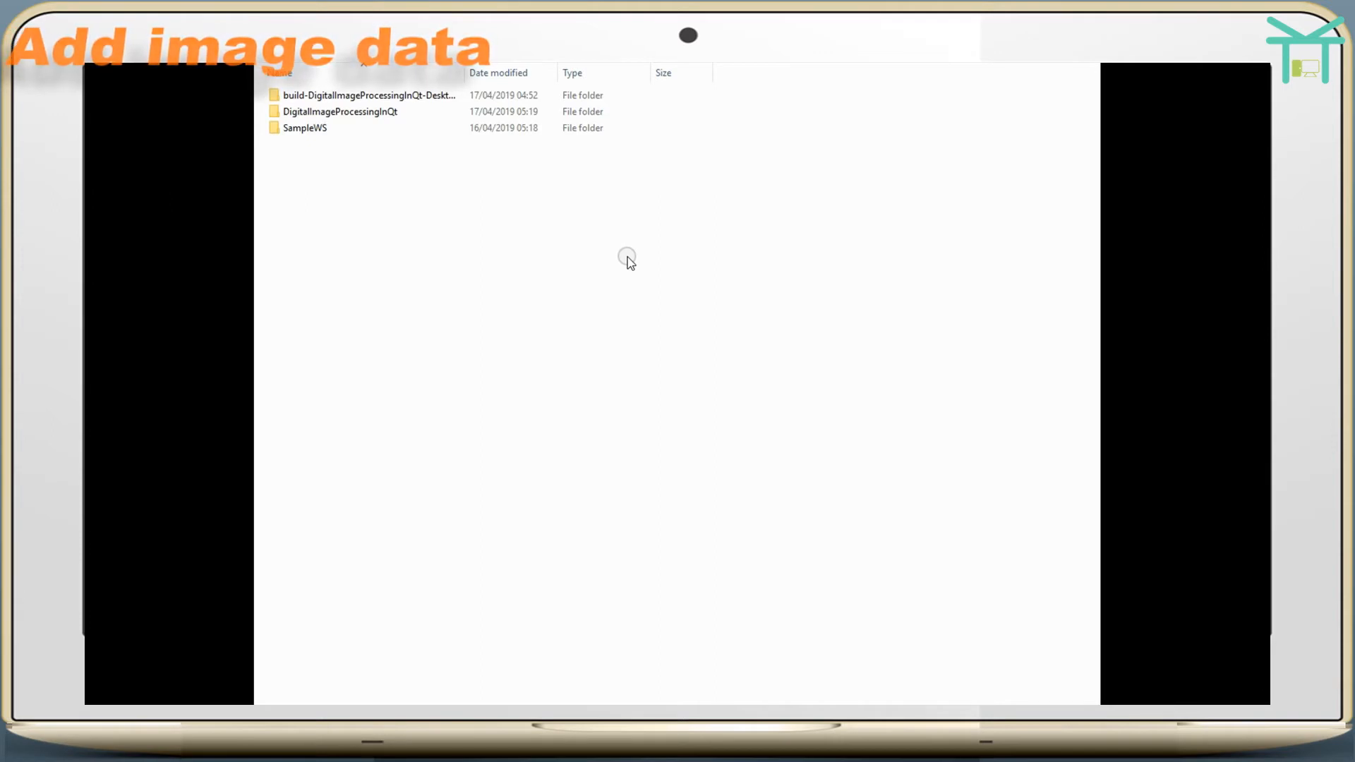
- Make a new folder inside the DigitalImageProcessingInQt project folder for sample images
left_click(365, 117)
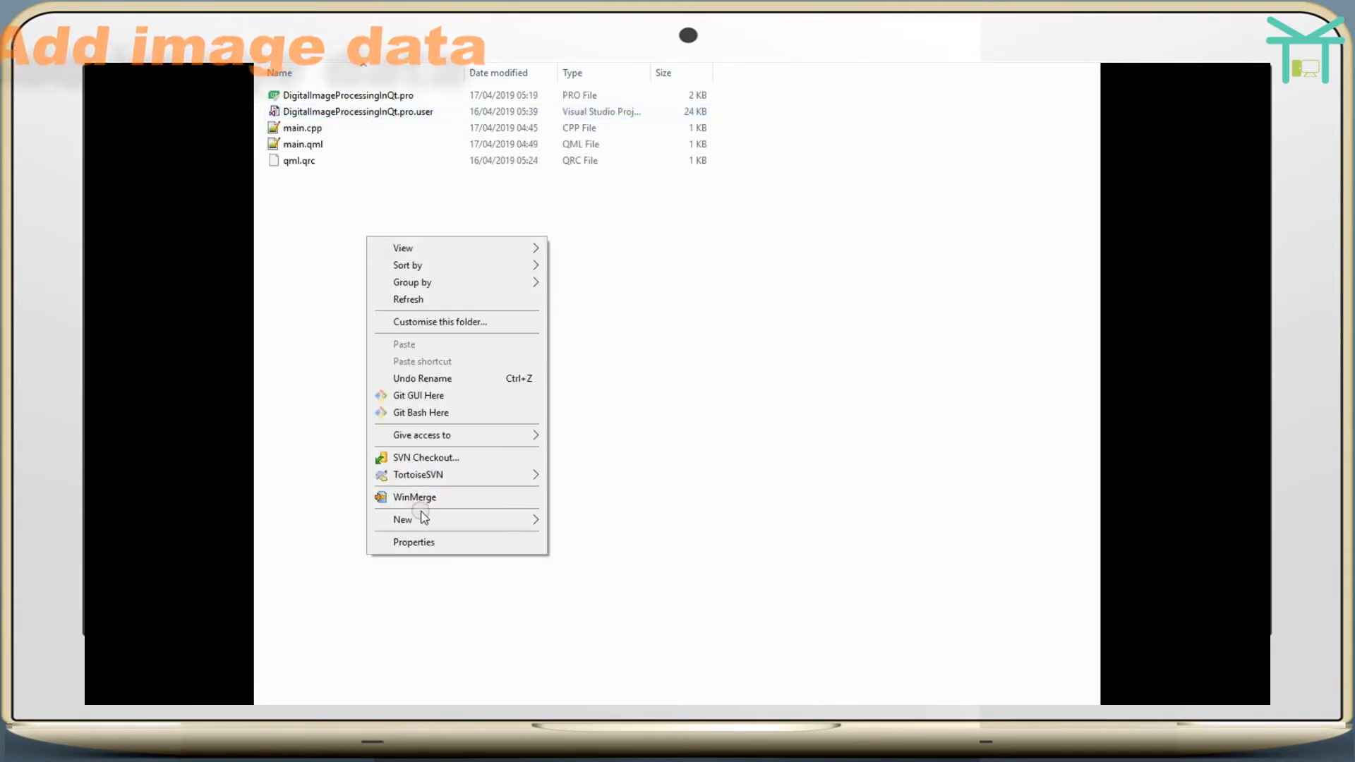
left_click(402, 520)
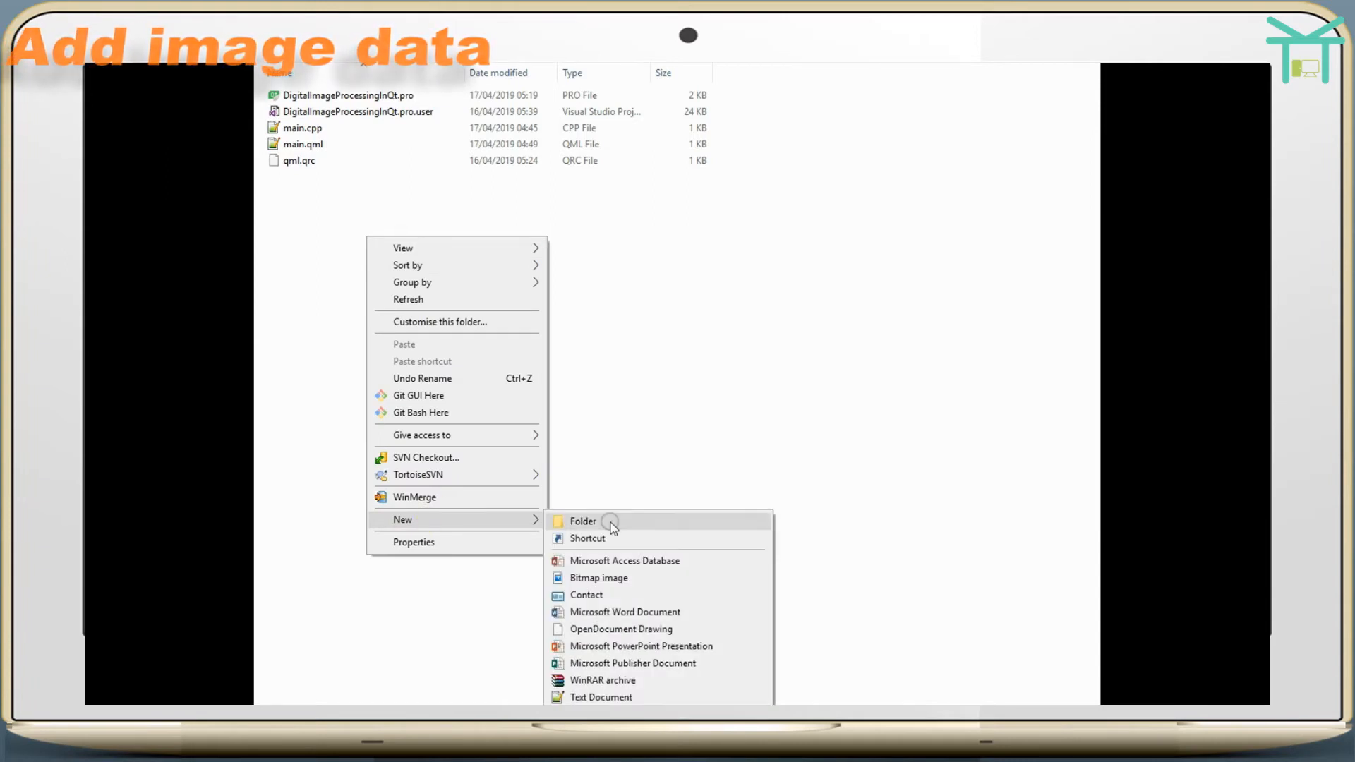
left_click(582, 521)
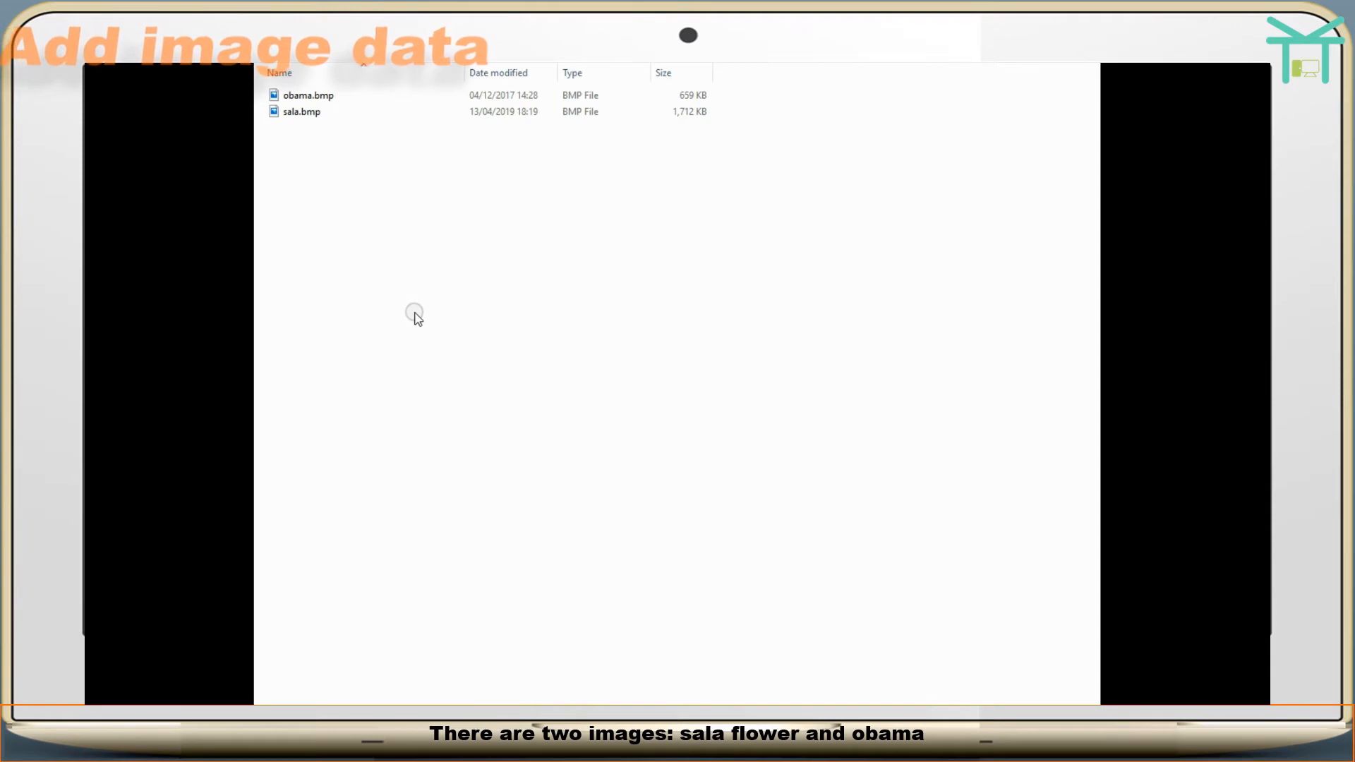
mouse_move(574, 365)
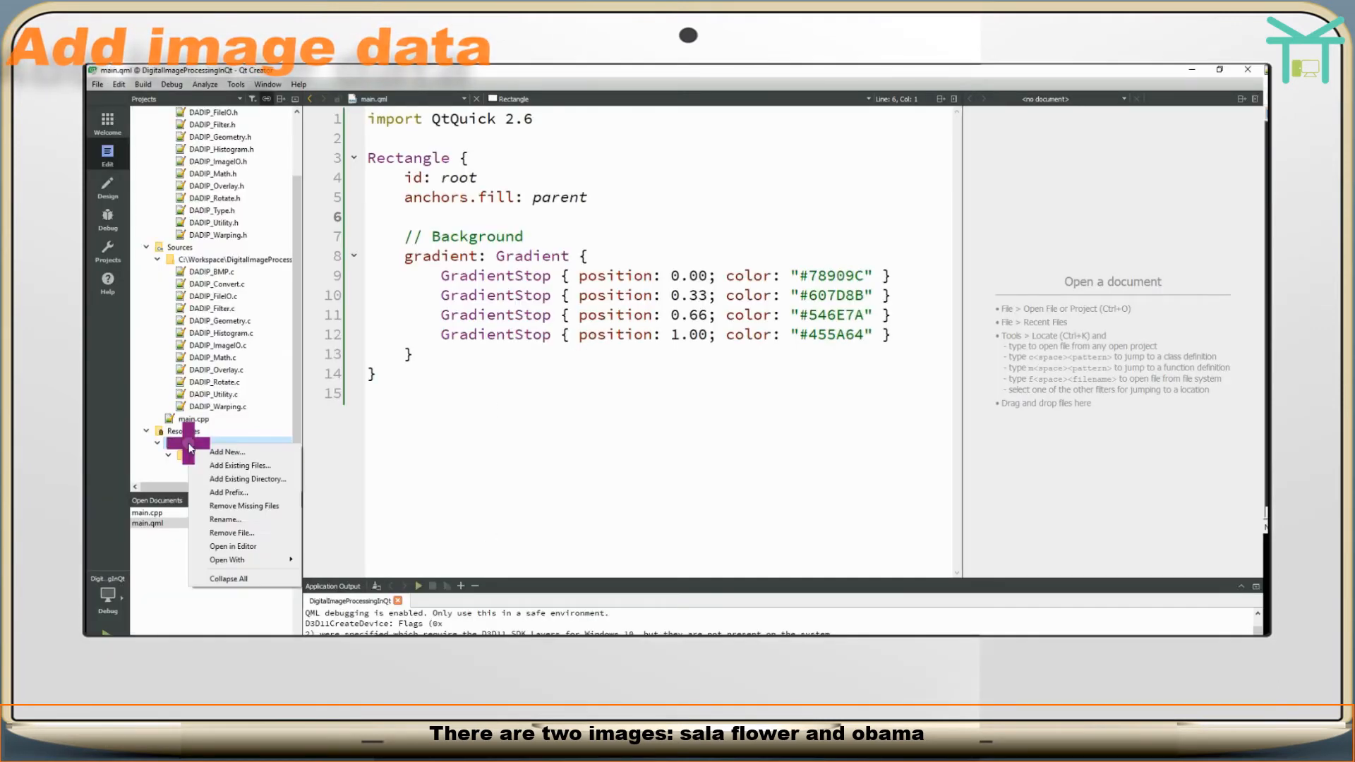
- Add the image folder with obama.bmp and sala.bmp to qml.qrc, then open obama.bmp
left_click(247, 479)
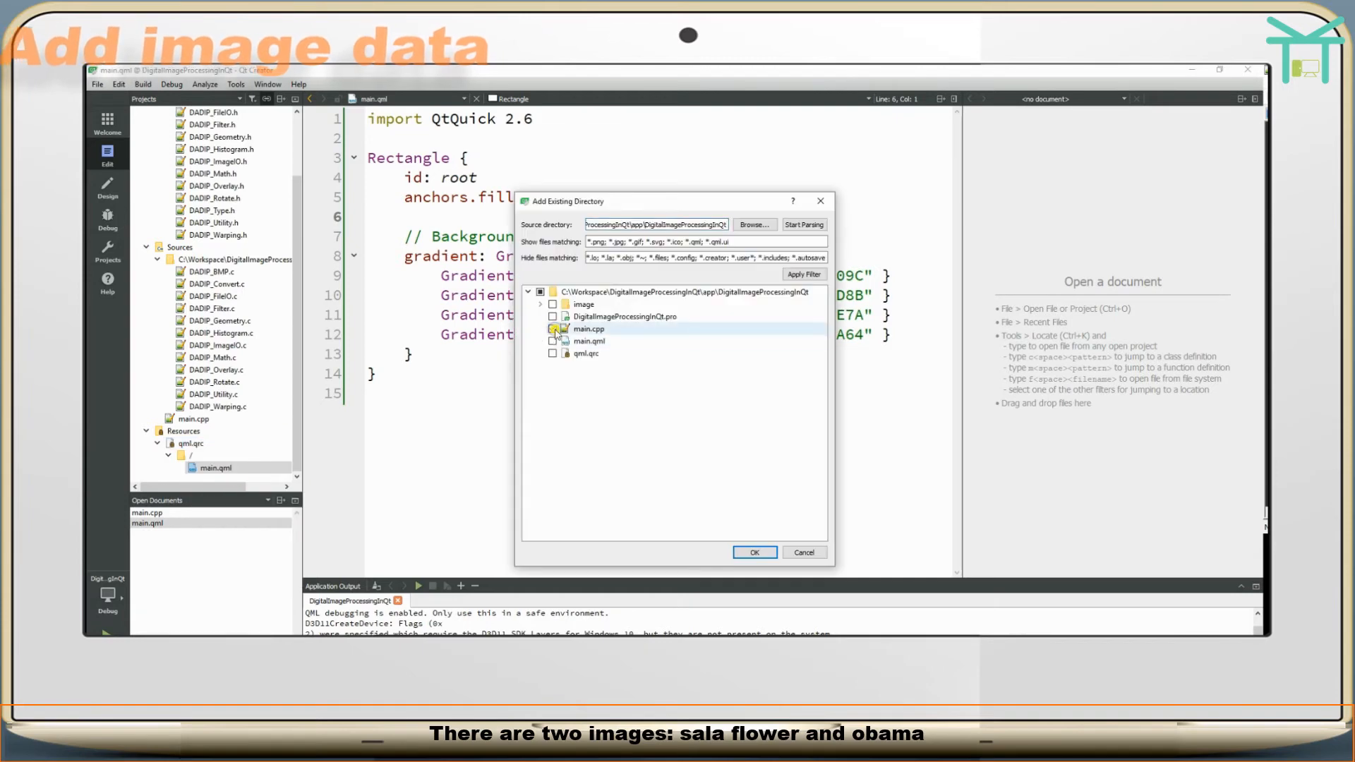
left_click(755, 552)
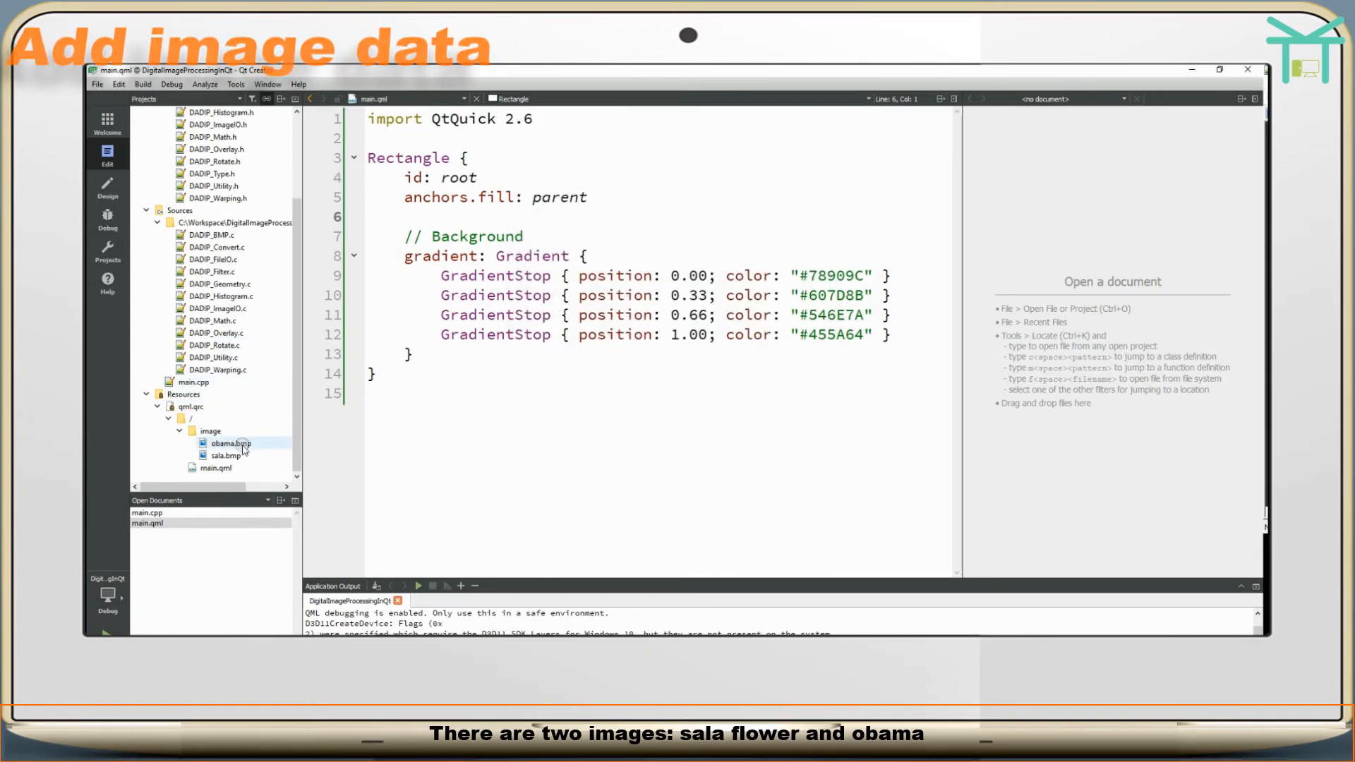
double_click(225, 455)
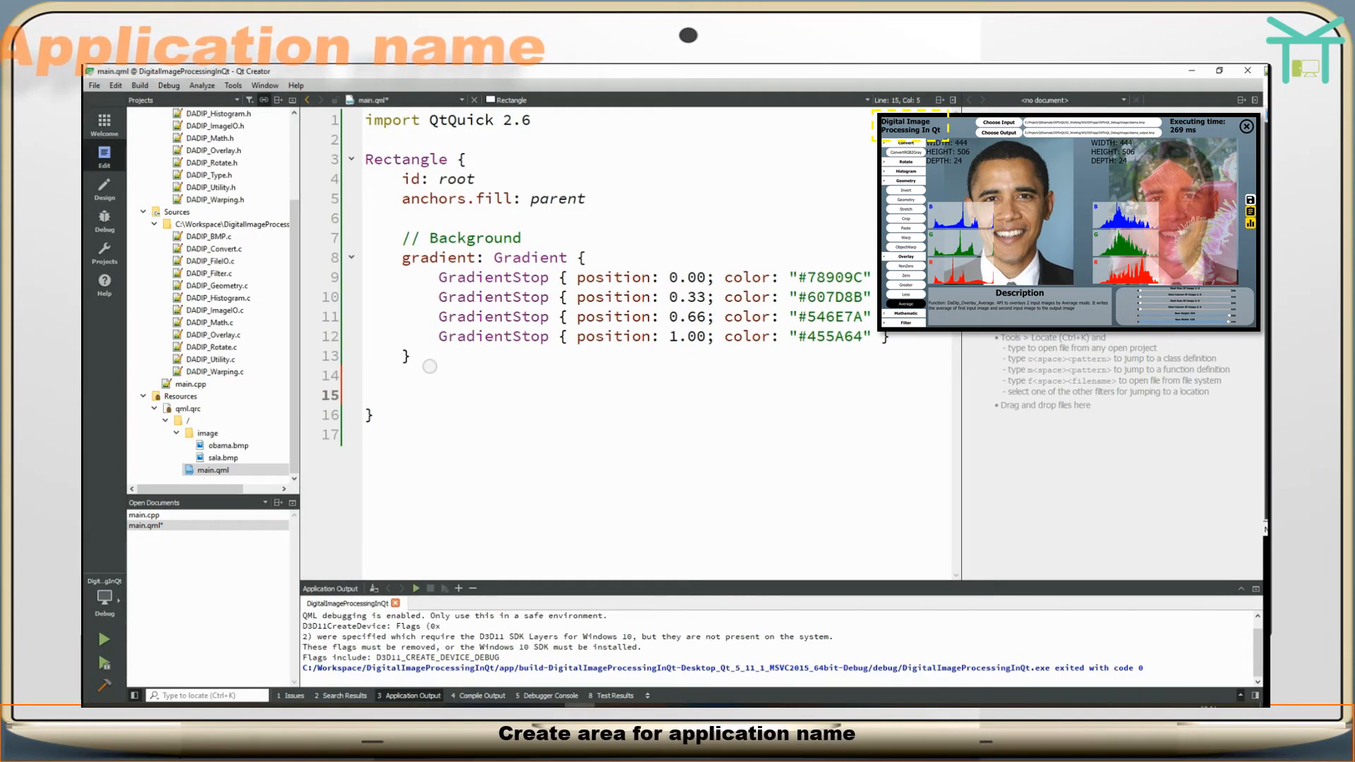
- Write transparent Rectangle blocks id_appnamearea, id_inoutarea and id_exitarea with anchors and sizes in main.qml
type("// Area for application name")
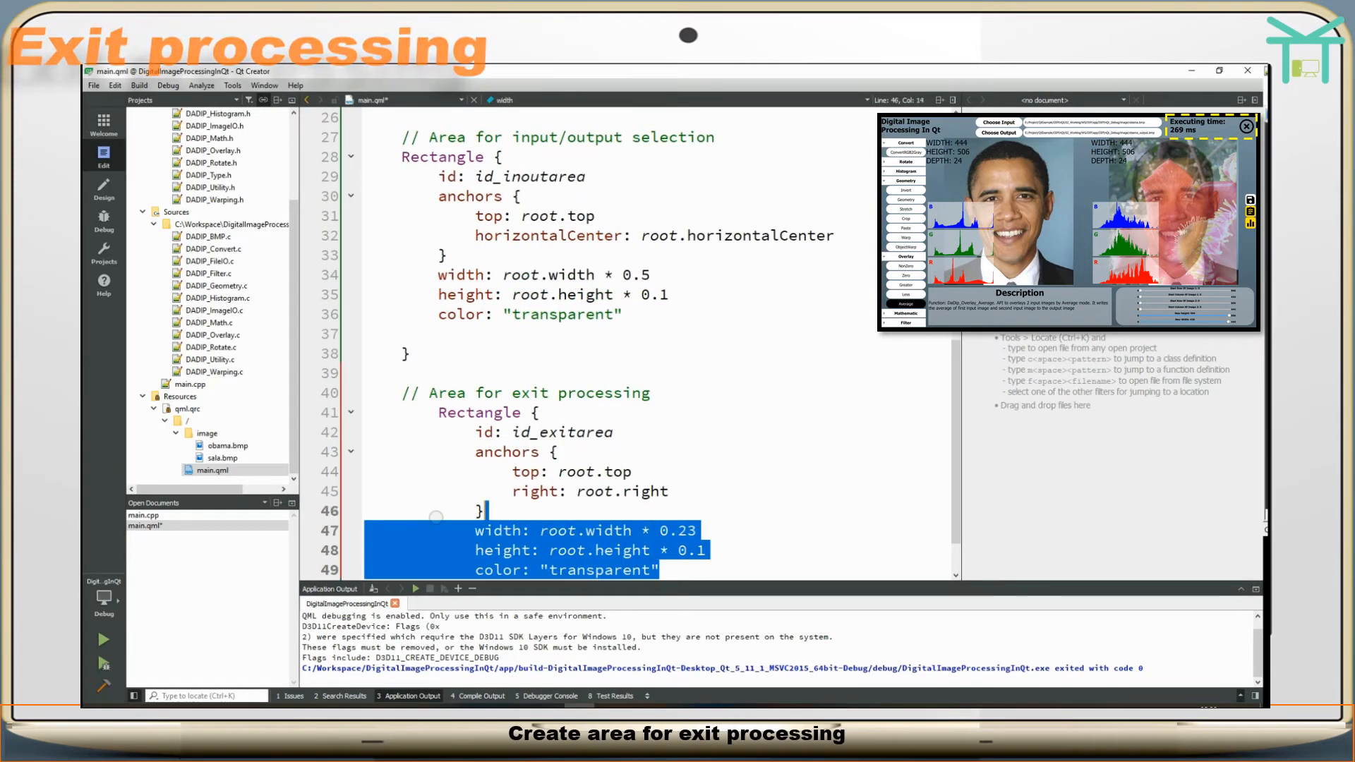
left_click(439, 433)
type("// Area to list up features")
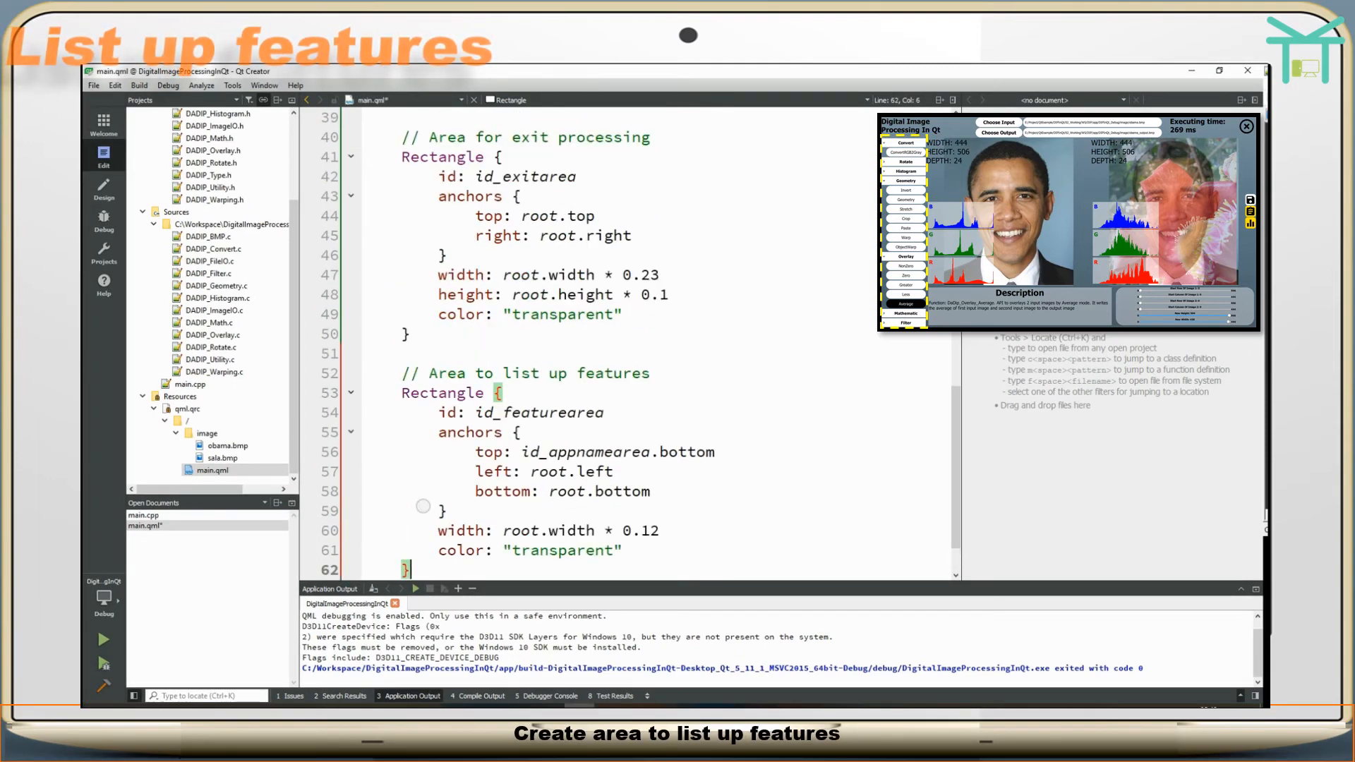
- Write Rectangle blocks id_featurearea and id_inputimagearea with their anchors and sizes
left_click(461, 351)
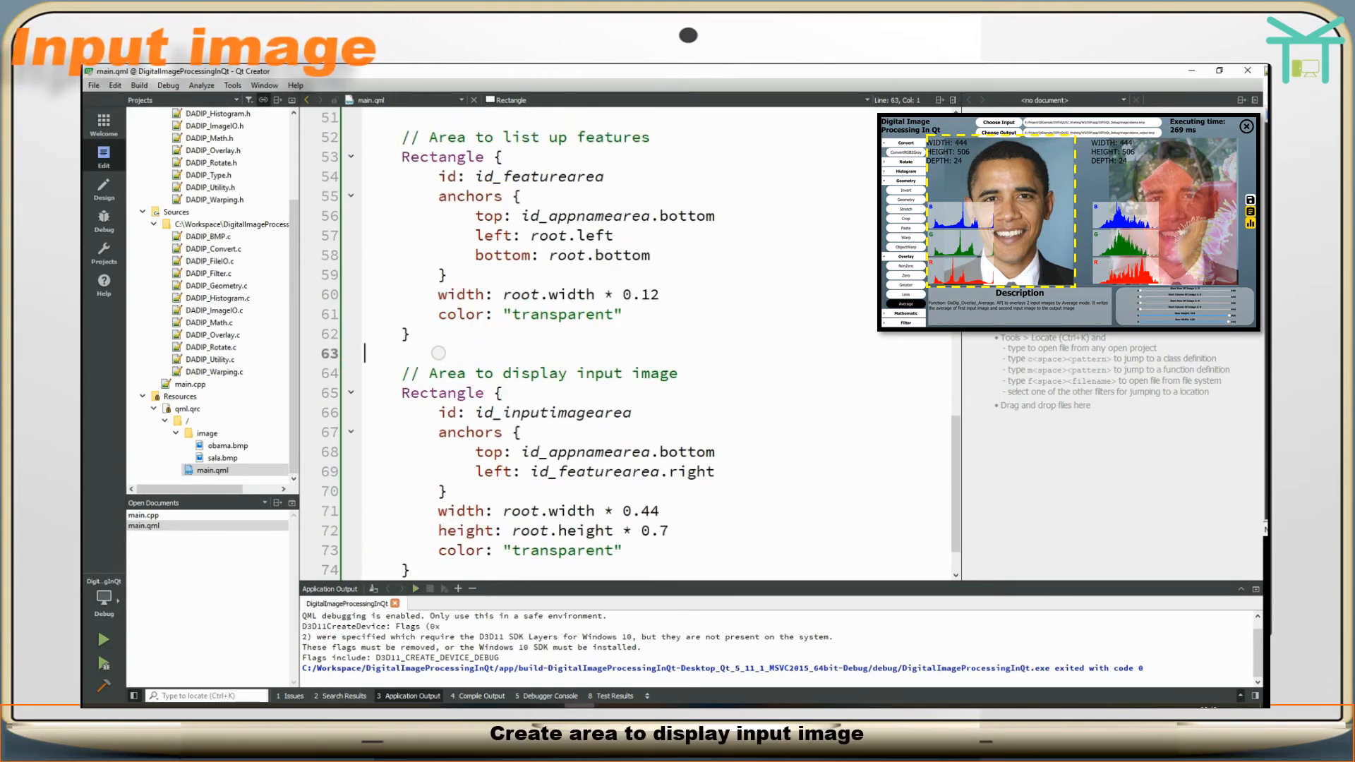
scroll("down", 3)
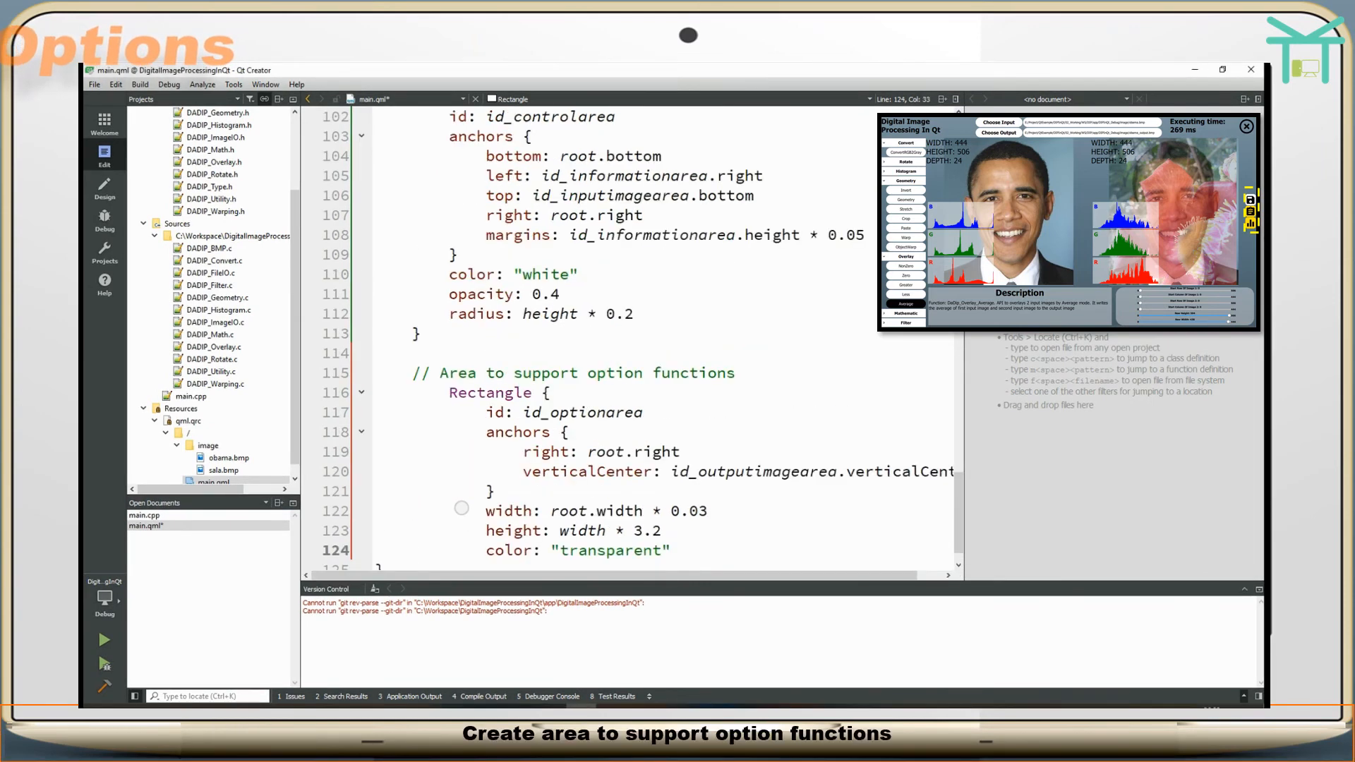
- Add id_optionarea anchored right, centred on id_outputimagearea, save main.qml and run the app
left_click_drag(412, 392, 634, 550)
type("}")
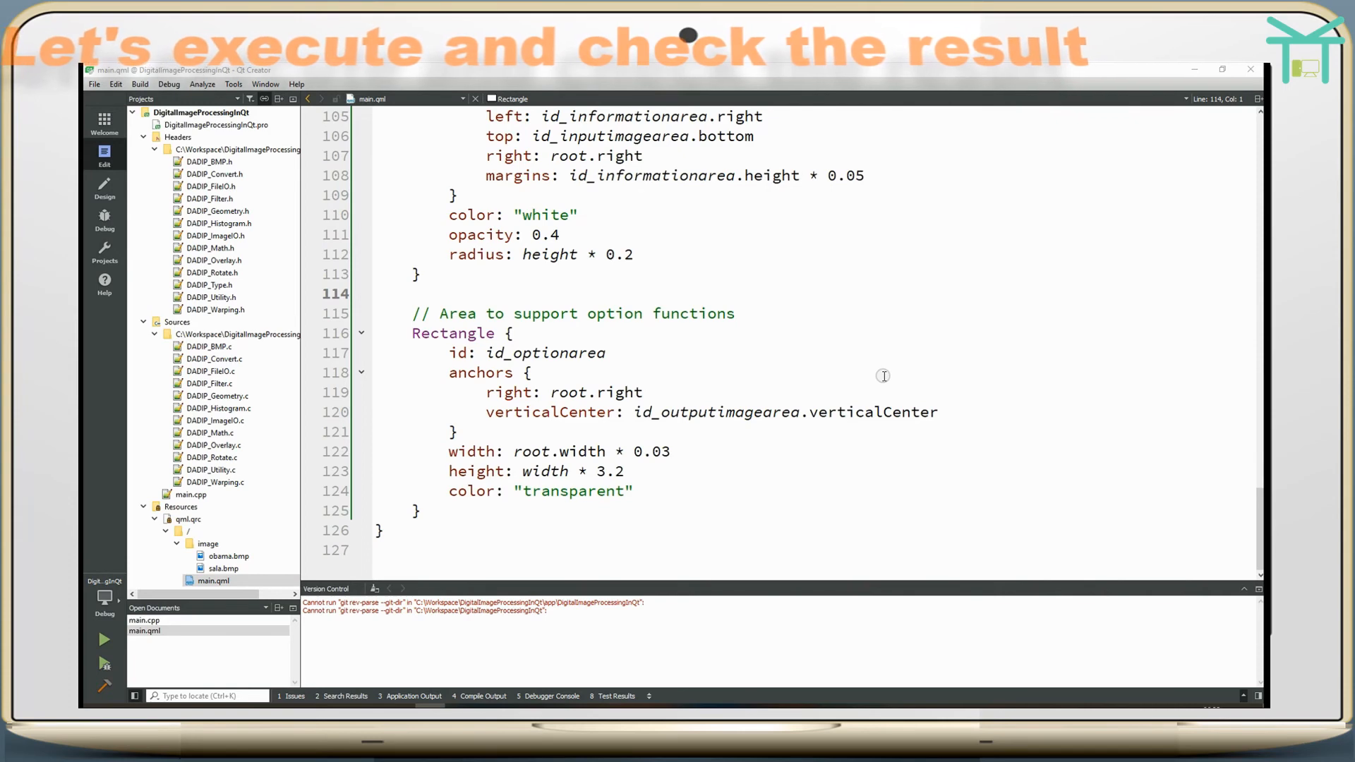
left_click(103, 640)
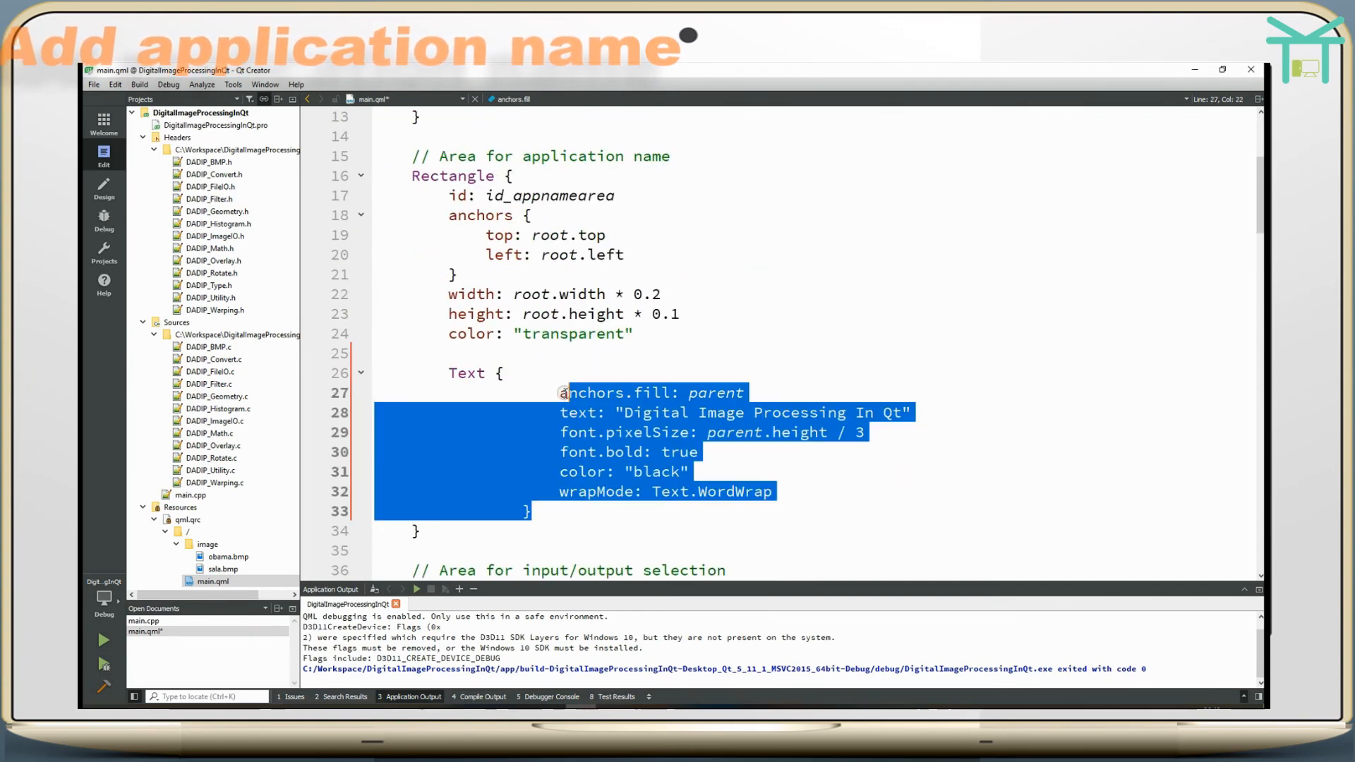
- Fill id_appnamearea with bold, word-wrapped Text 'Digital Image Processing In Qt' at pixelSize parent.height/3
left_click(449, 354)
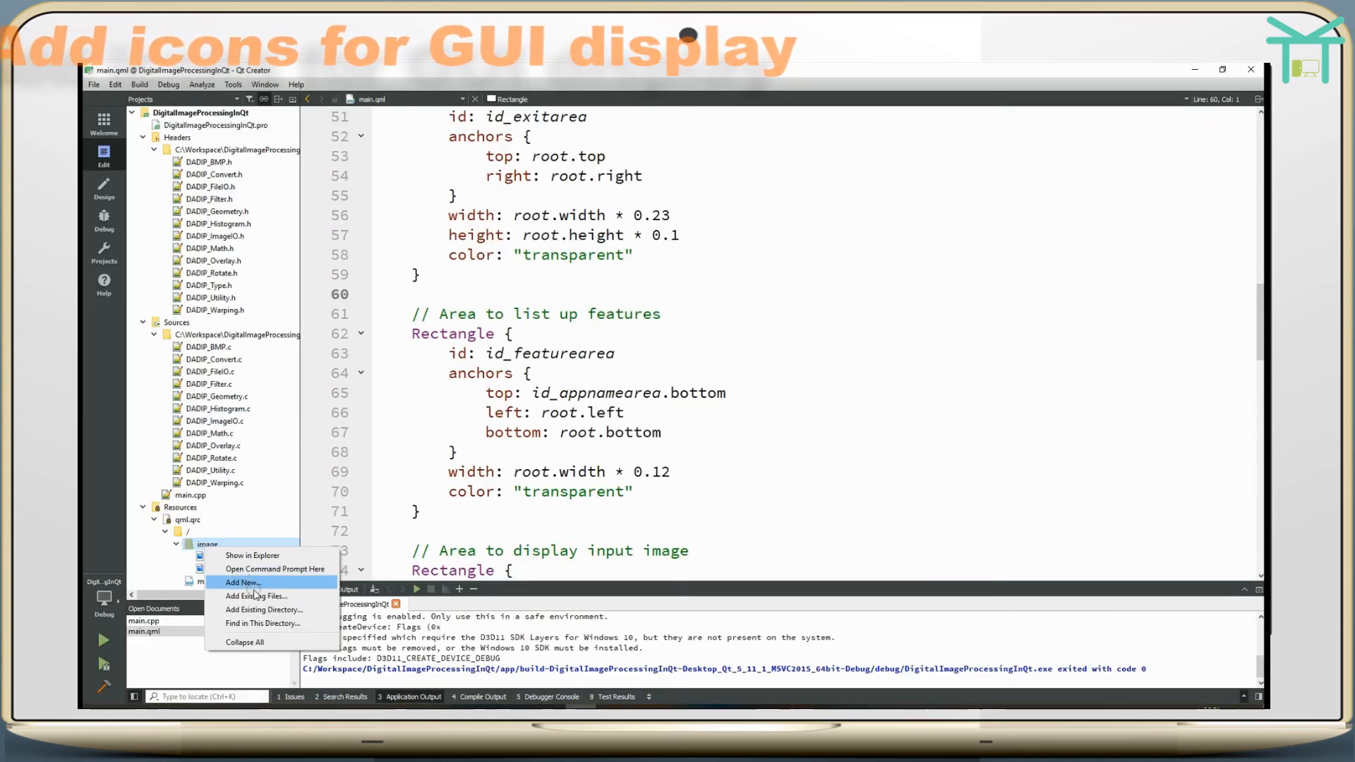
- Add close, detail, groupclose, groupopen, histogram and save PNG icons to the image folder
left_click(257, 596)
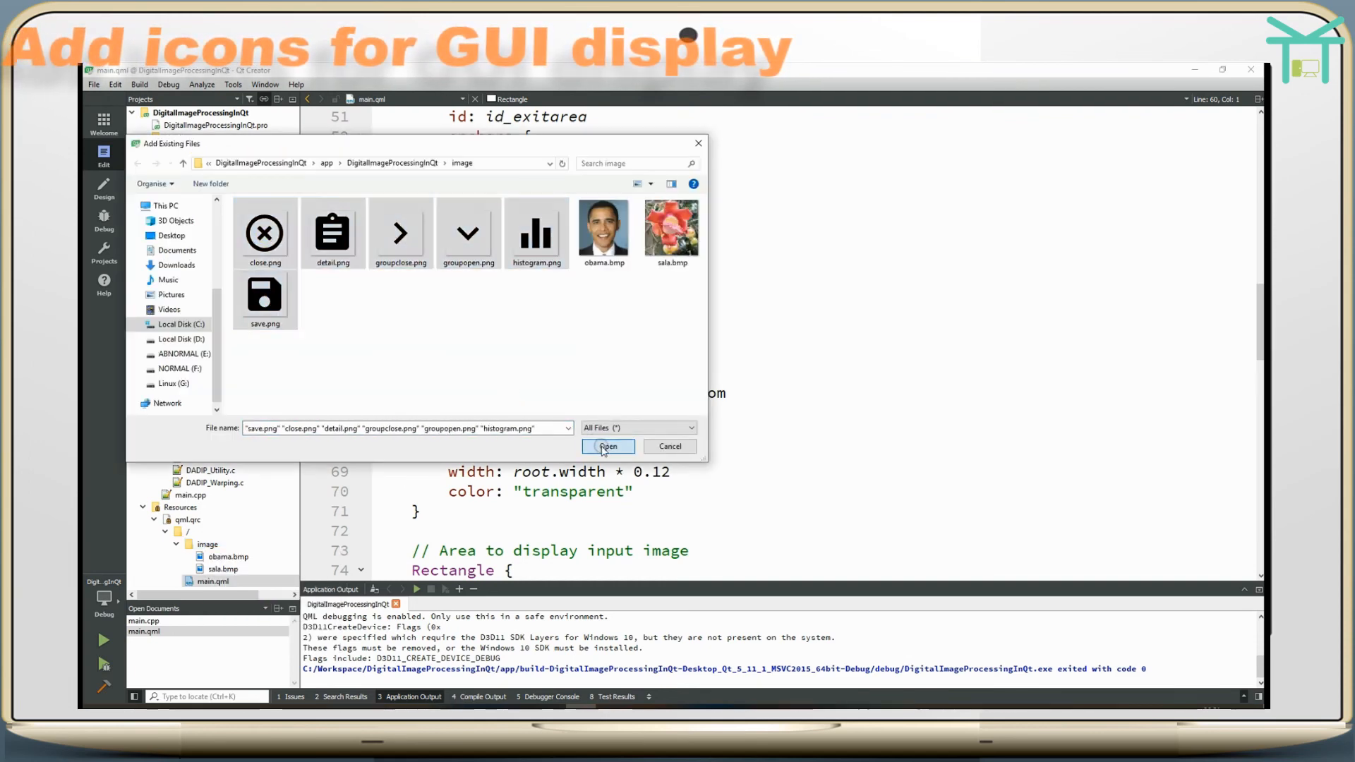
left_click(608, 446)
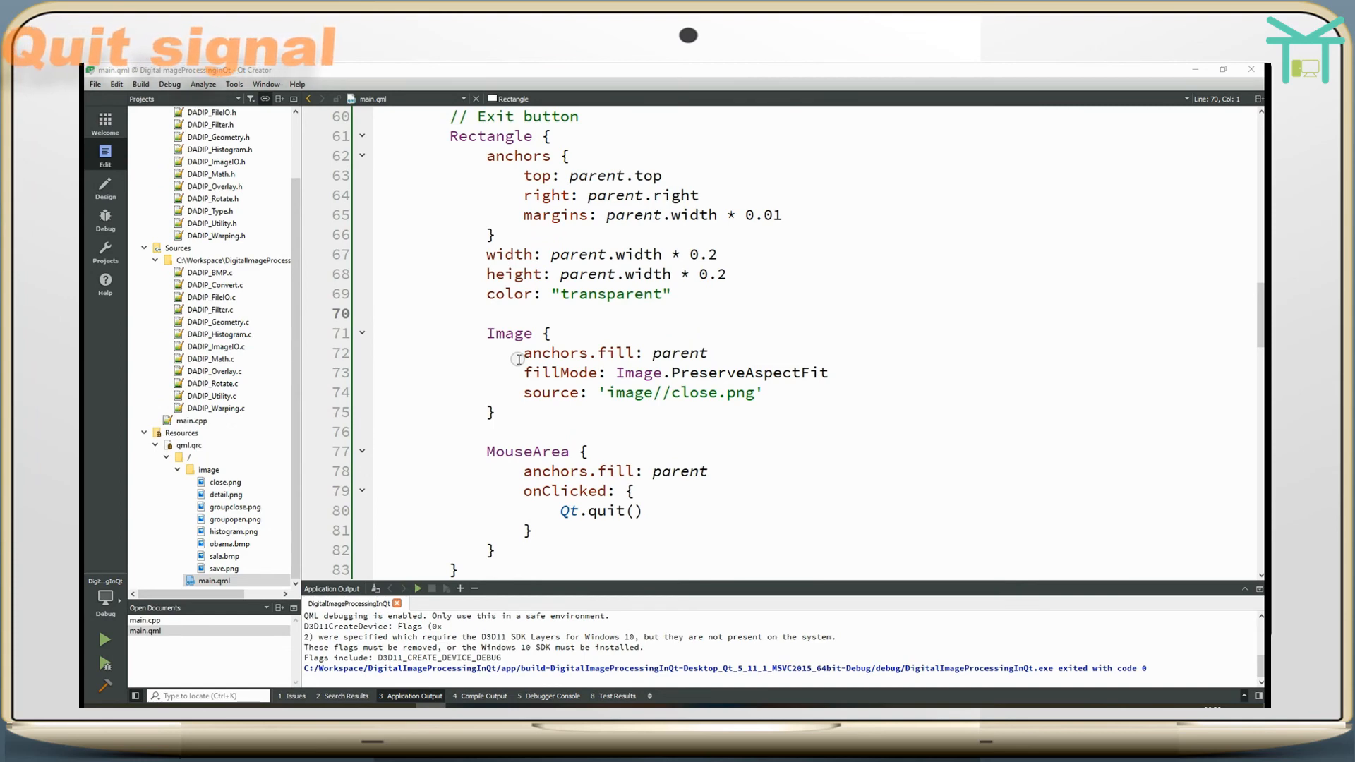
- Put a close.png Image with a MouseArea calling Qt.quit() inside id_exitarea
left_click(191, 421)
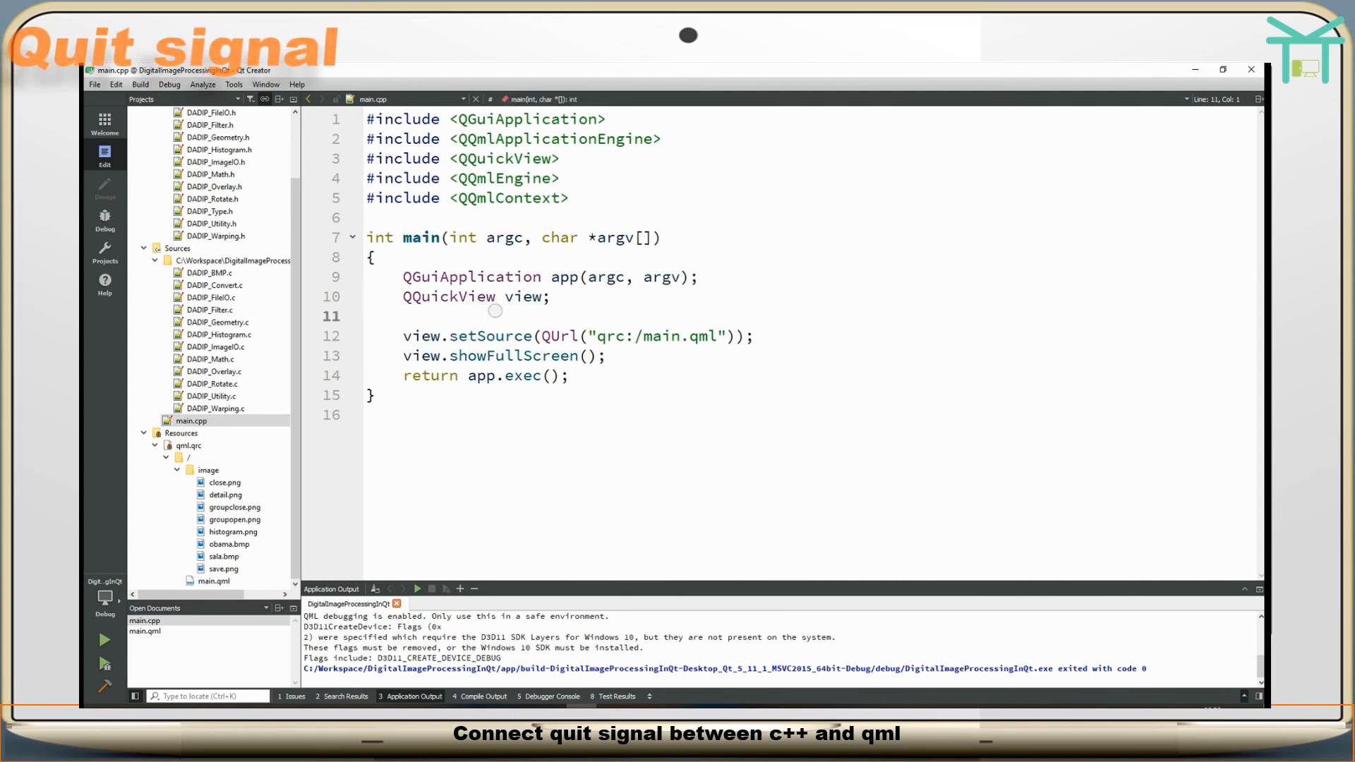
- Connect view.engine()'s quit() signal to app's quit() slot before setSource in main.cpp
type("QObject::connect((QObject*)view.engine(), SIGNAL(quit()), &app, SLOT(quit()));")
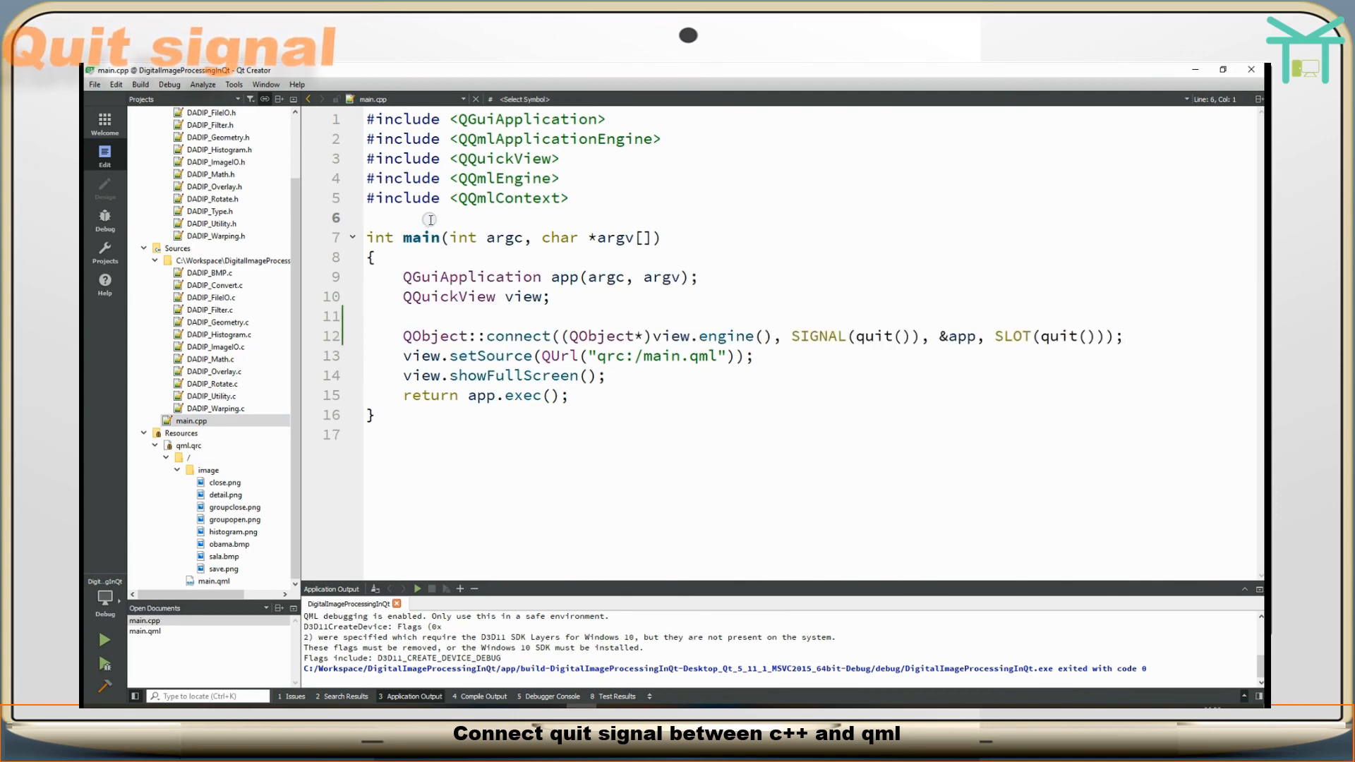